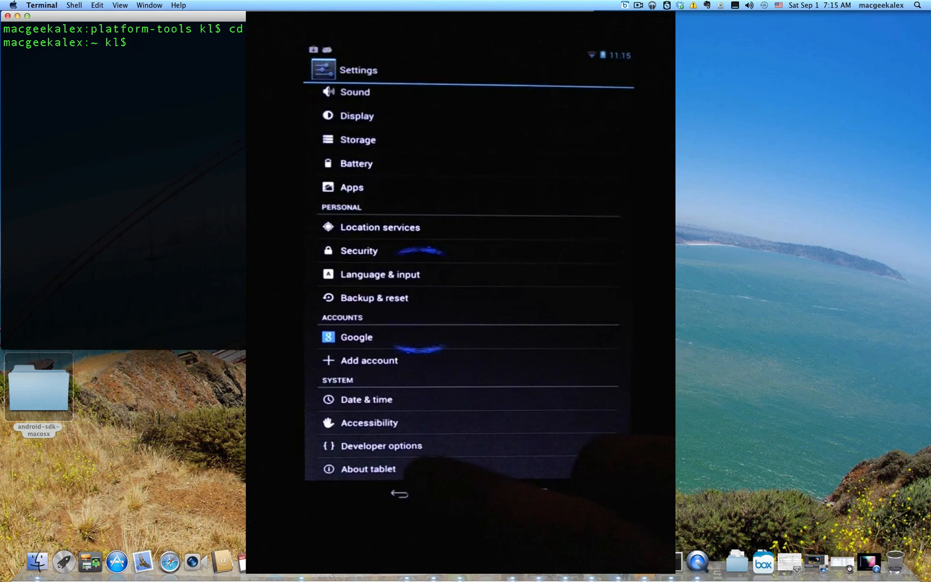
- Enable USB debugging in the tablet's Developer options
left_click(390, 445)
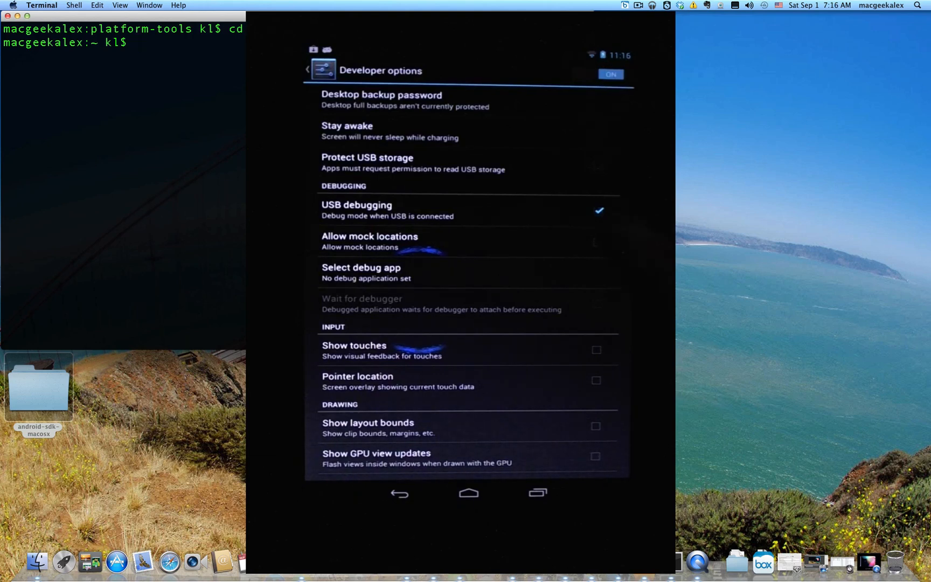
left_click(597, 242)
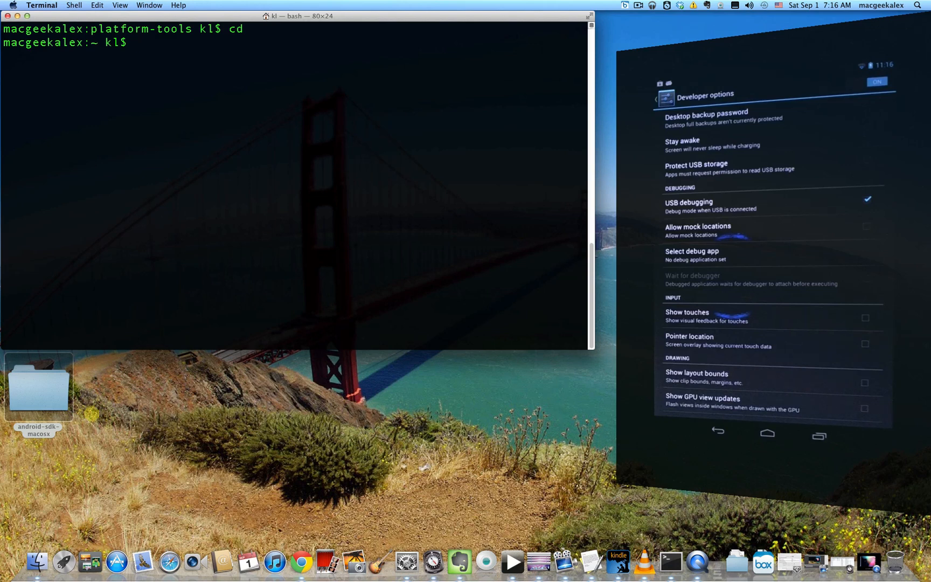
- Start a 'cd ' command in Terminal and show the android-sdk-macosx folder in Finder
double_click(37, 385)
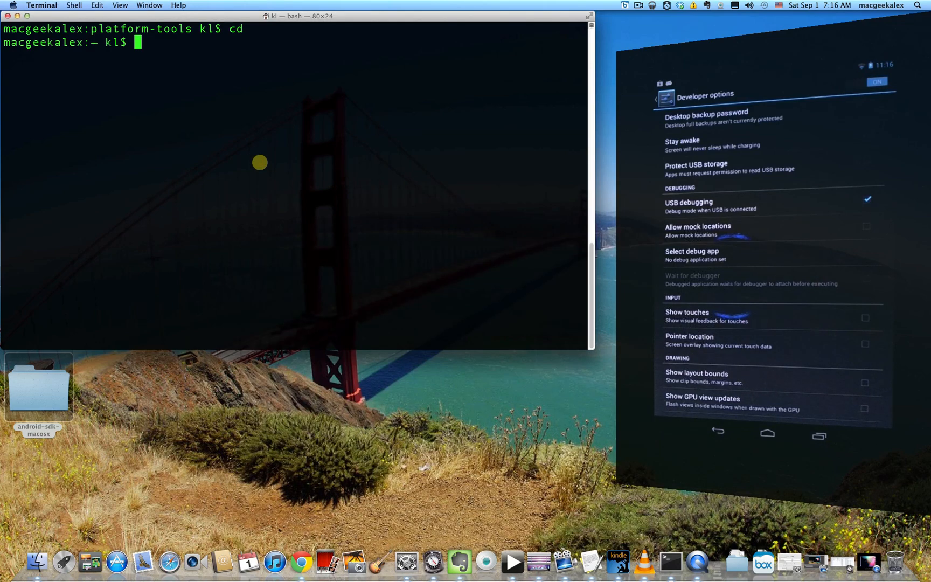
type("cd")
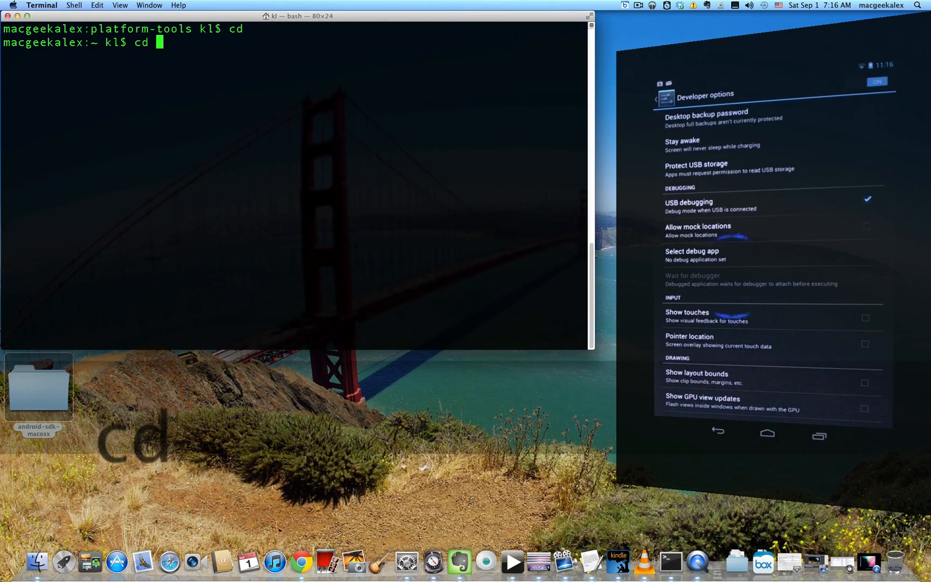
double_click(38, 386)
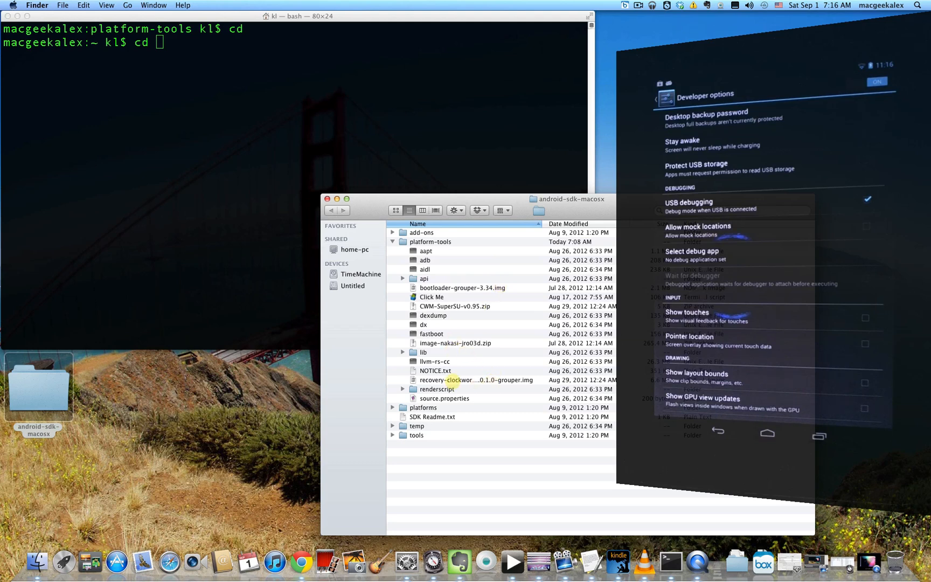
- Drop the platform-tools folder path into the pending cd command
left_click(470, 379)
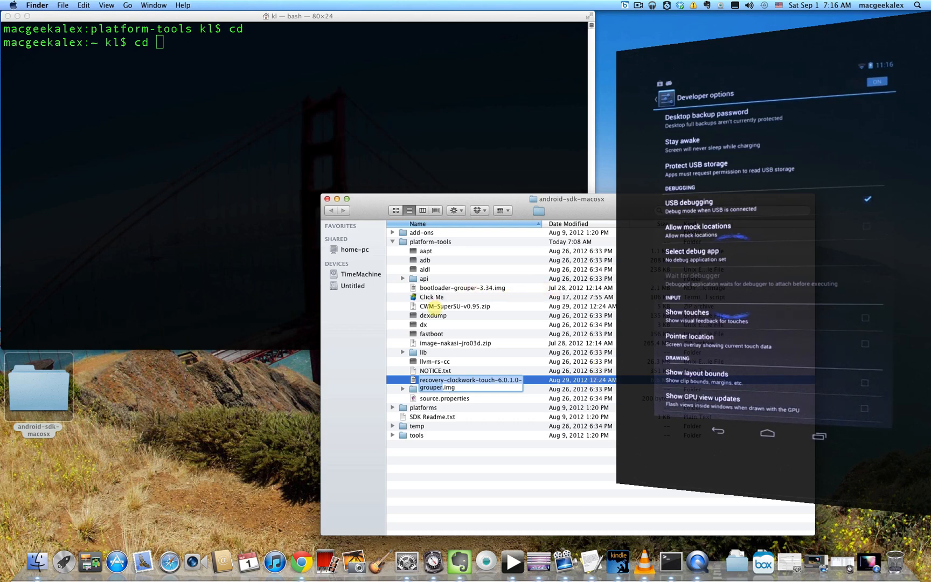
left_click(456, 306)
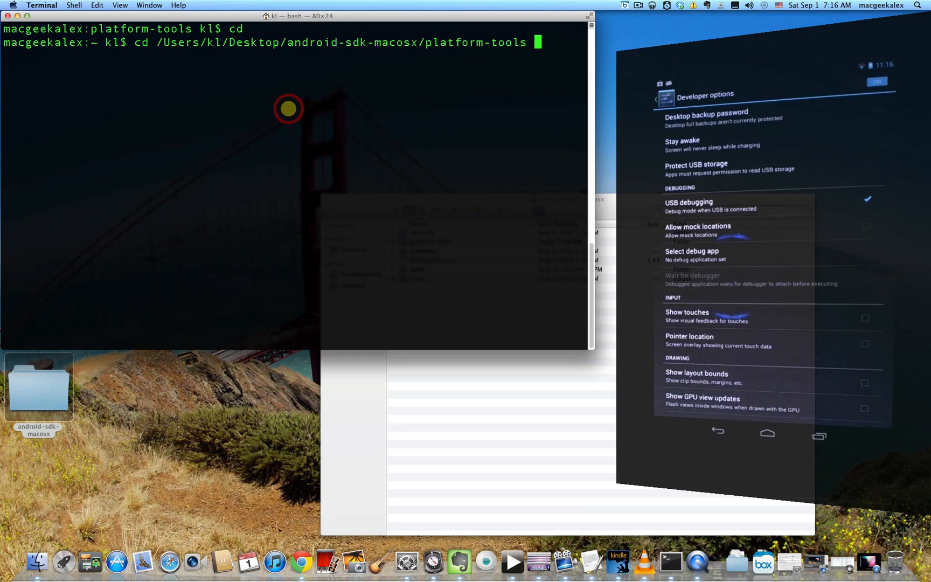
- Enter platform-tools and run ./adb devices to confirm the tablet is attached
key("Return")
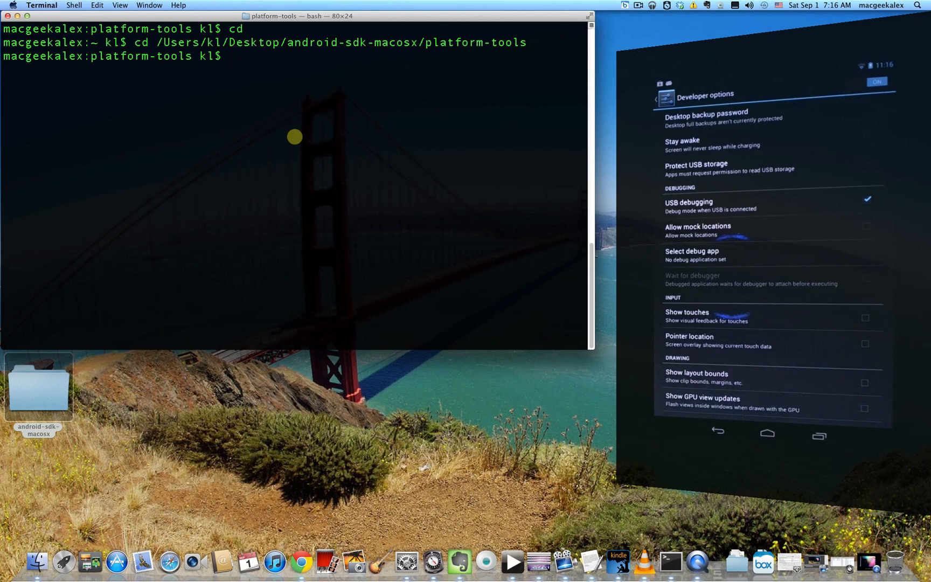
type("./")
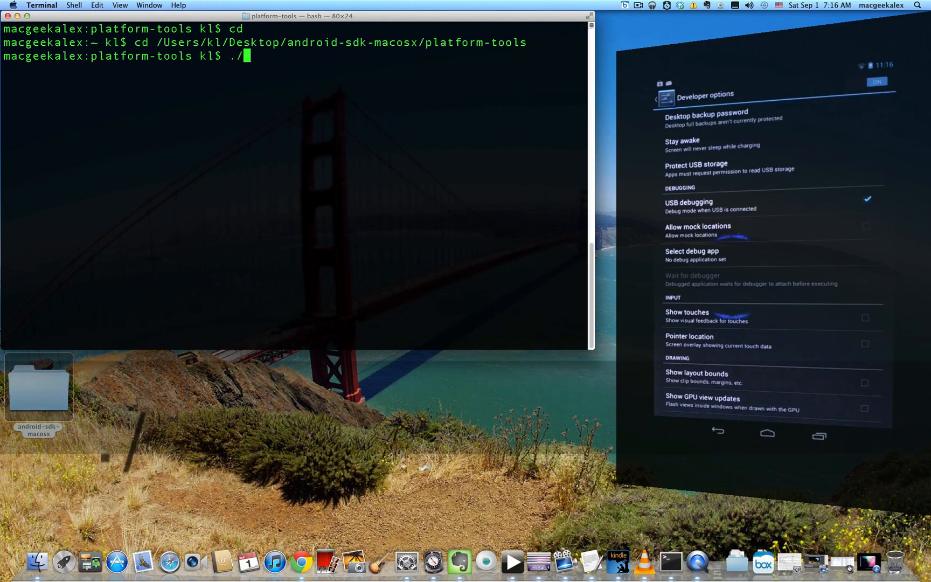
type("adb")
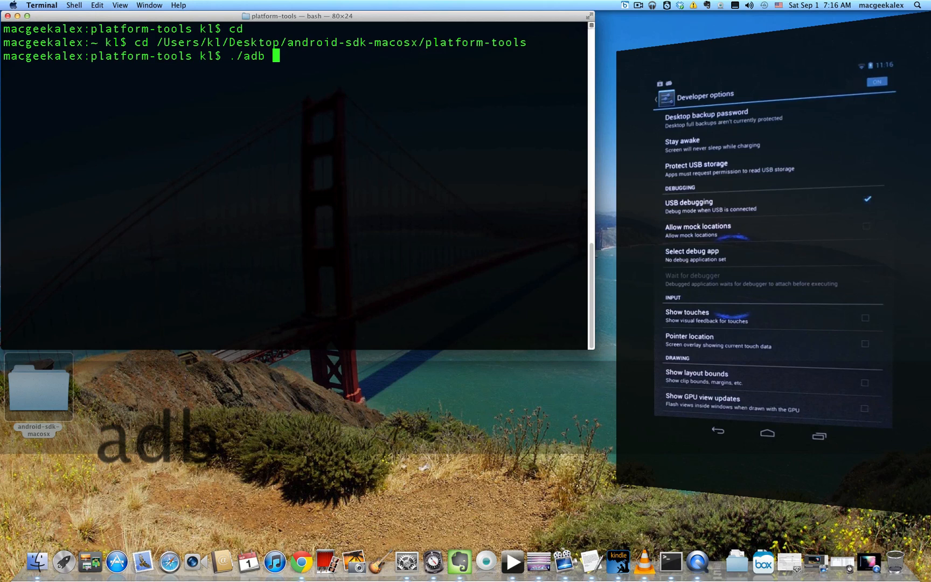
type("devices")
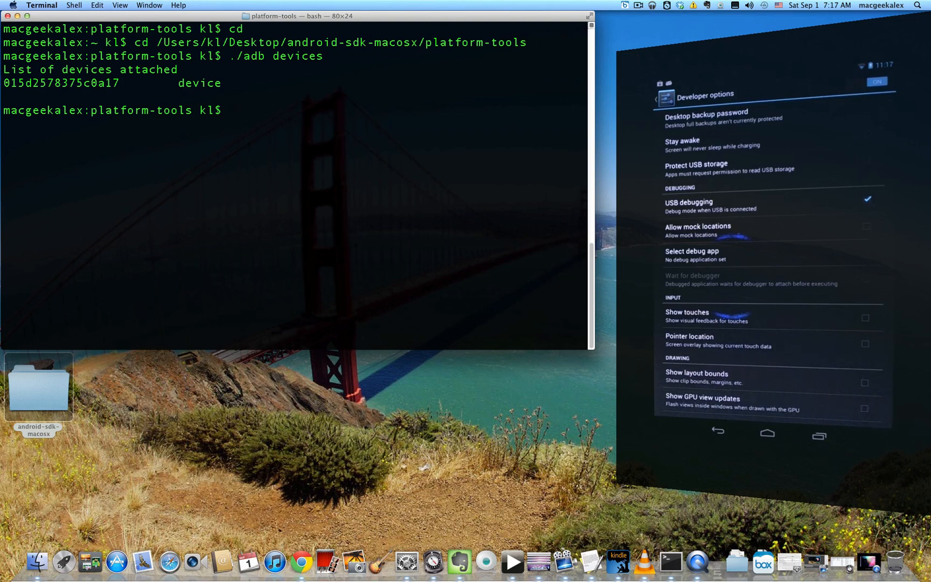
- Reboot the tablet into its bootloader with ./adb reboot bootloader
type("./adgb")
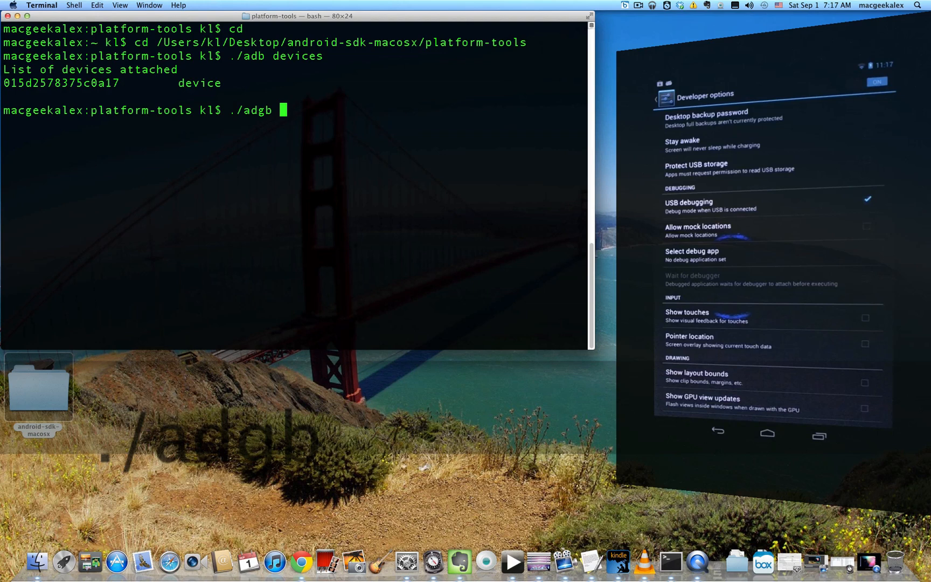
key("Backspace")
type(" reboot bootloader")
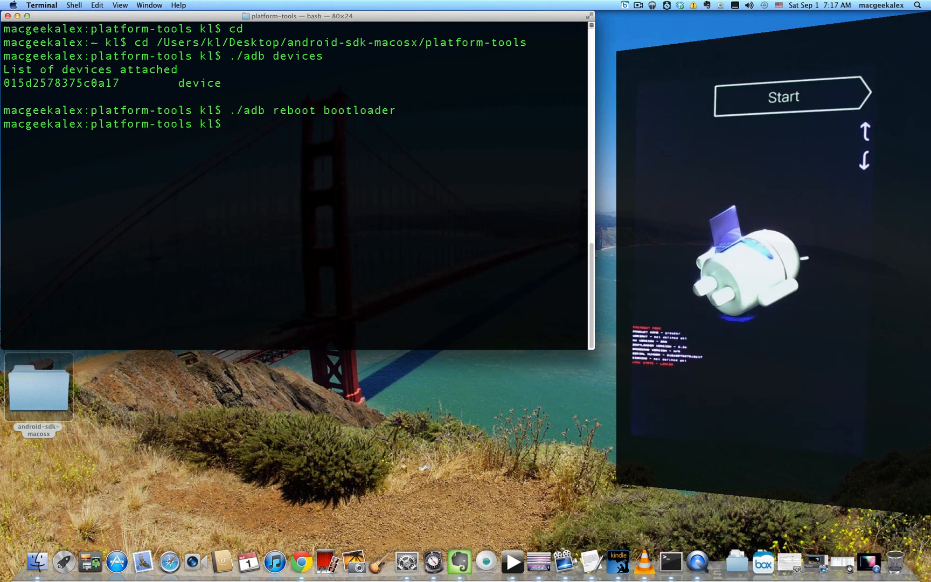
- Unlock the bootloader with ./fastboot oem unlock, erasing userdata and cache
type("./")
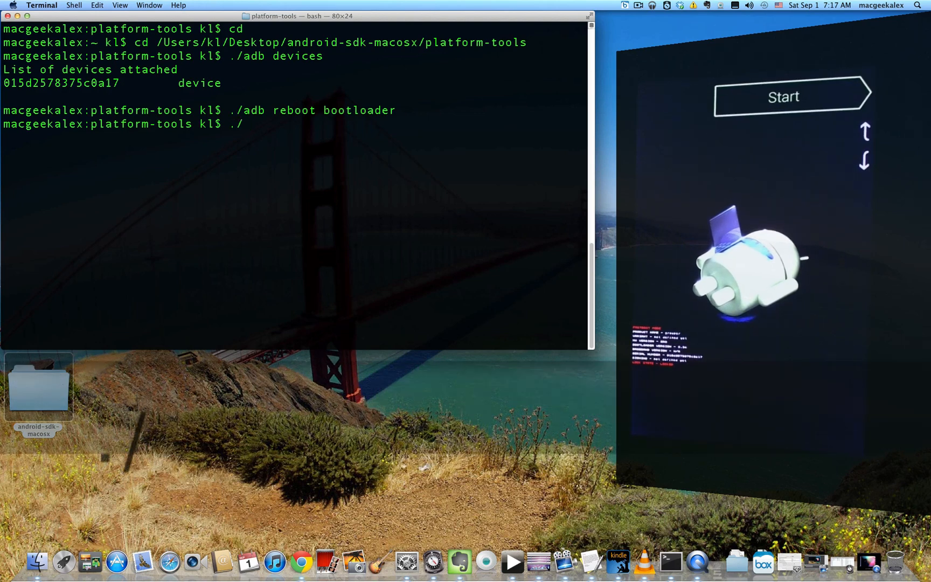
type("fastboot oem b")
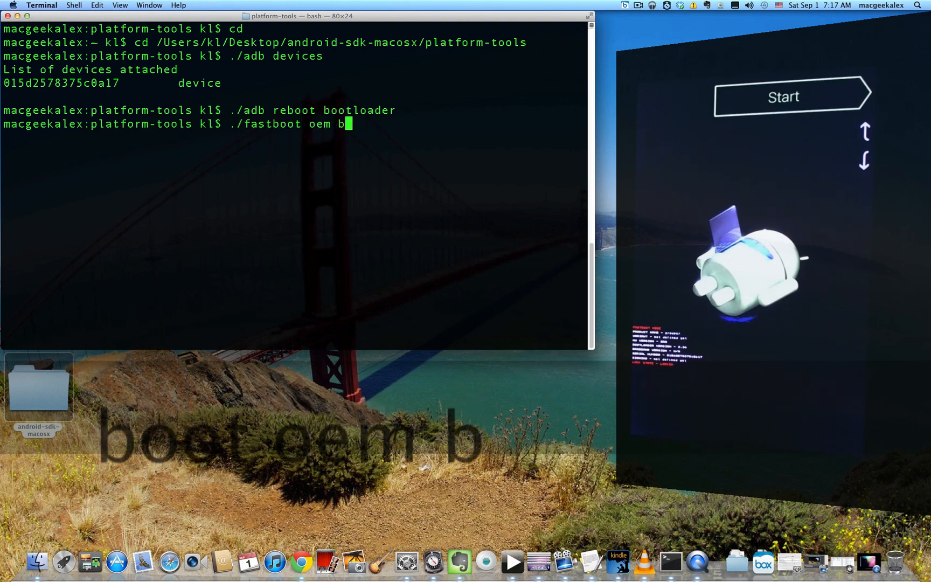
type("nlock")
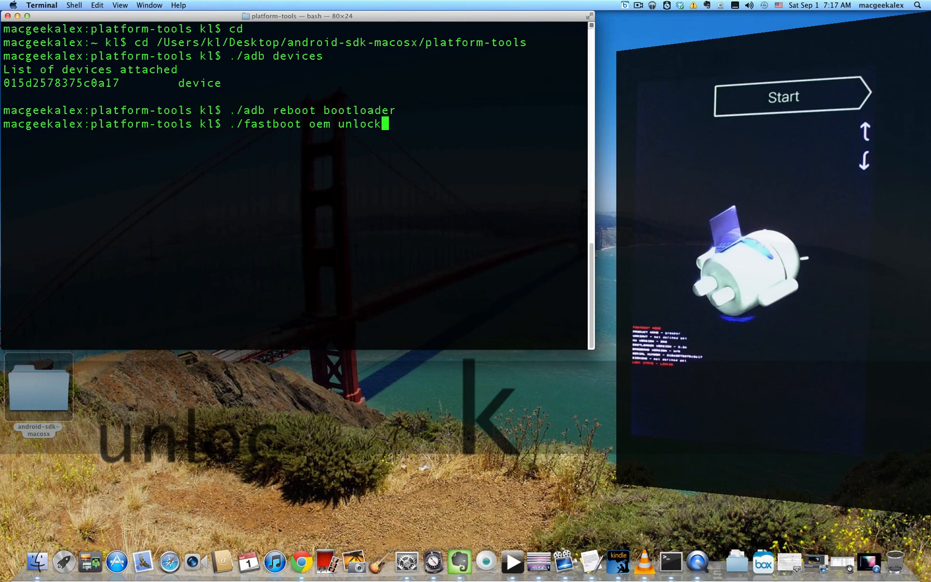
key("Return")
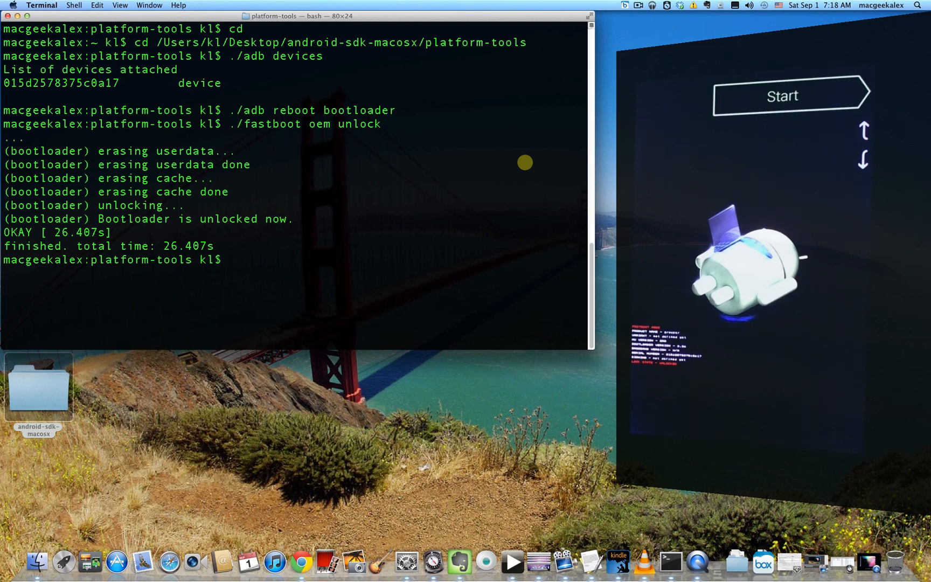
- Reboot the unlocked tablet back into its bootloader with ./fastboot reboot-bootloader
type("./fastboot reboot bootloa")
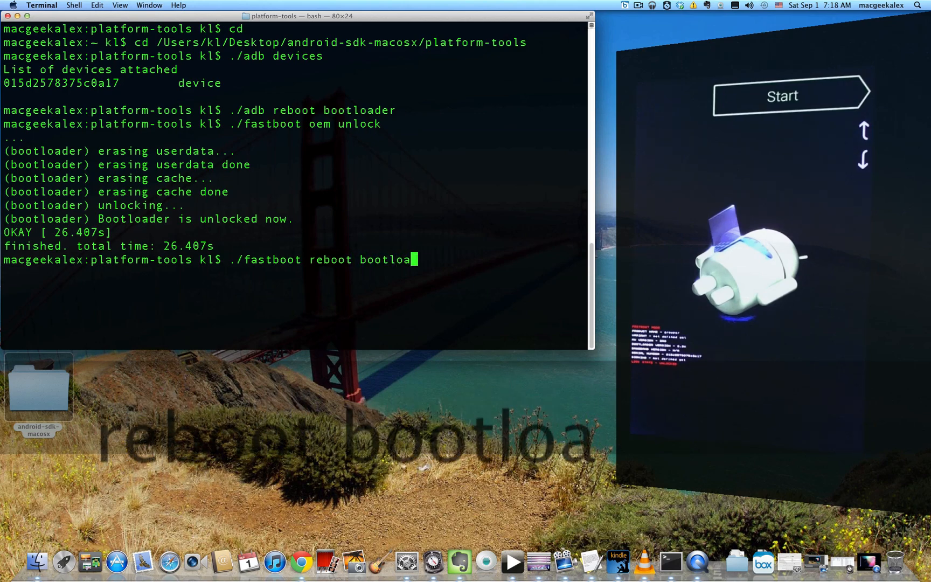
key("Return")
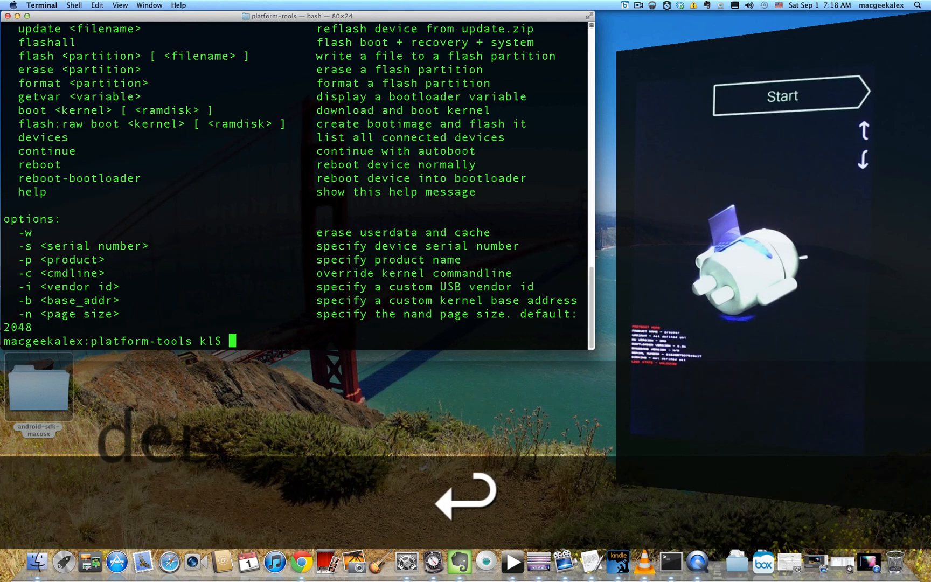
type("./fastboot reboot bootloader")
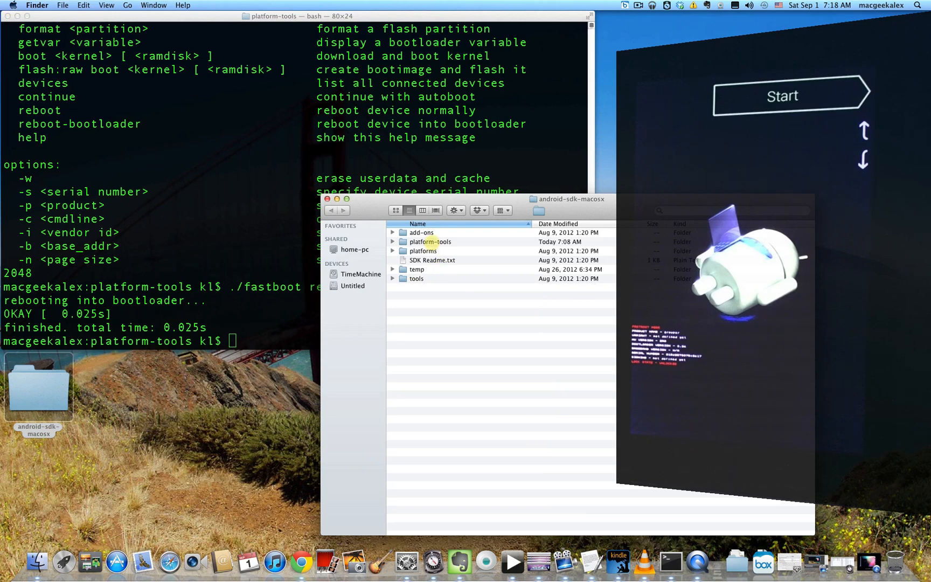
- Check the platform-tools folder holds fastboot, adb and the recovery image
double_click(430, 241)
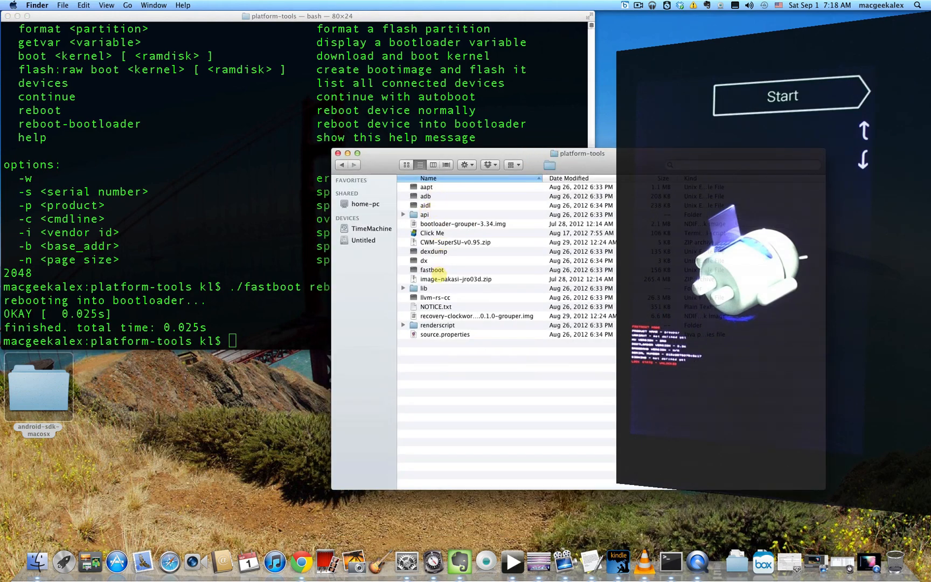
left_click(433, 270)
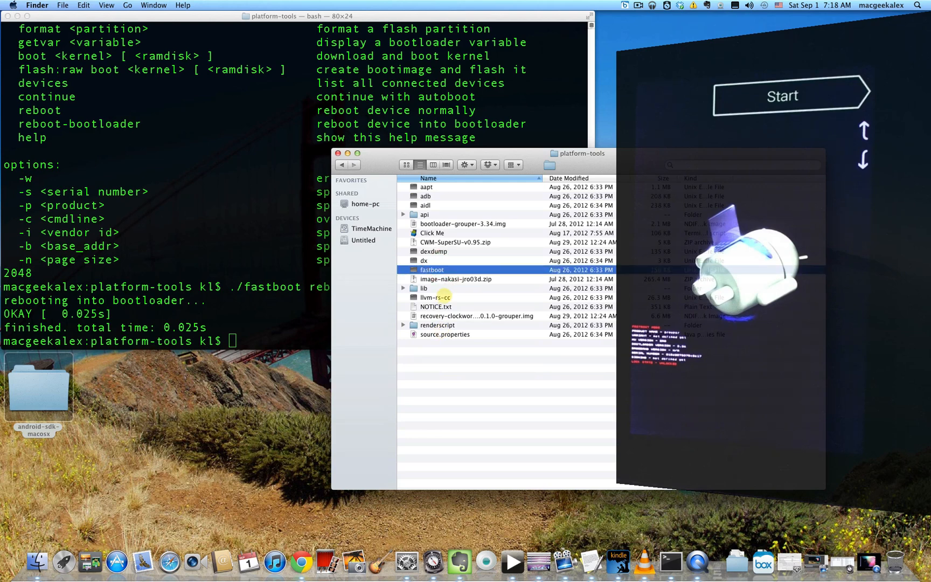
left_click(426, 196)
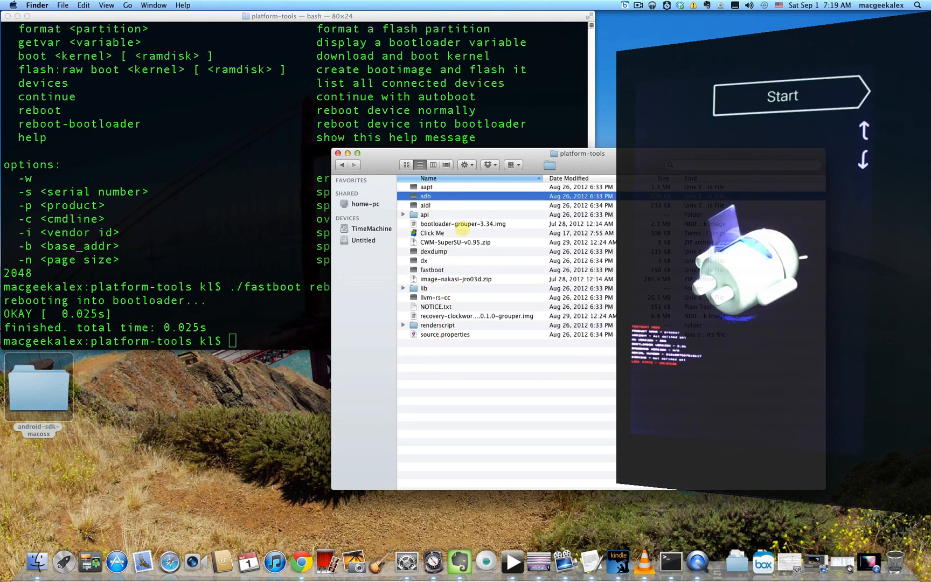
mouse_move(475, 315)
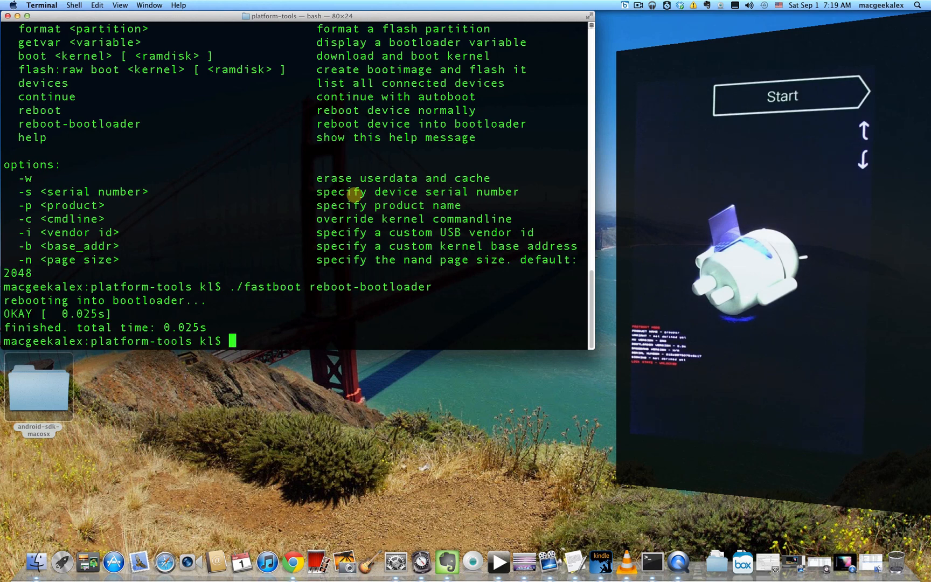
- Flash recovery-clockwork-touch-6.0.1.0-grouper.img to the recovery partition with ./fastboot flash recovery
type("./f")
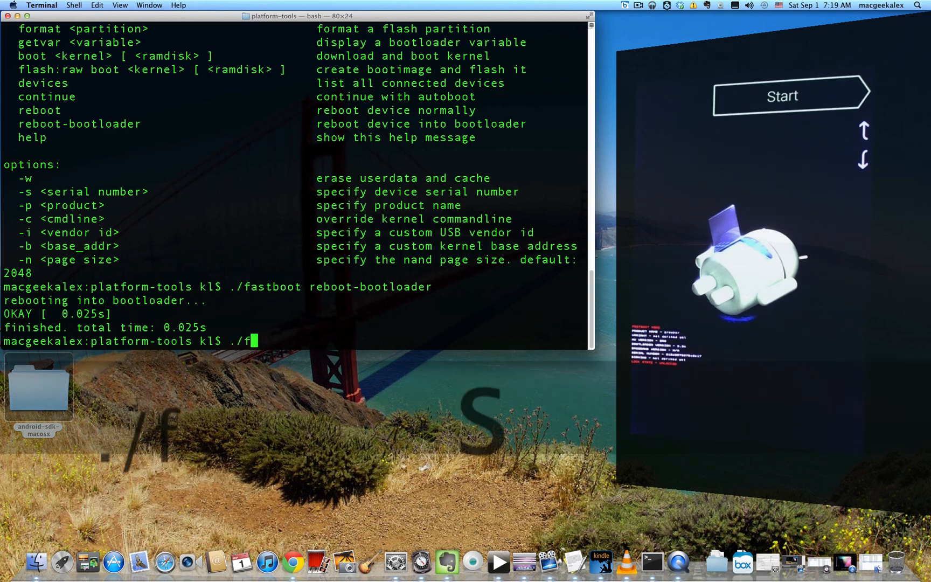
type("astboot")
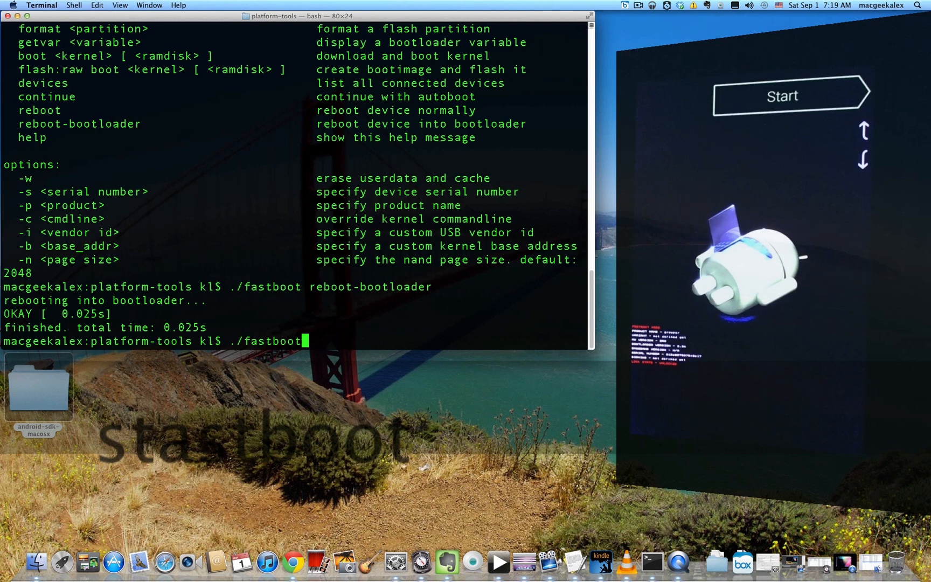
type("flash")
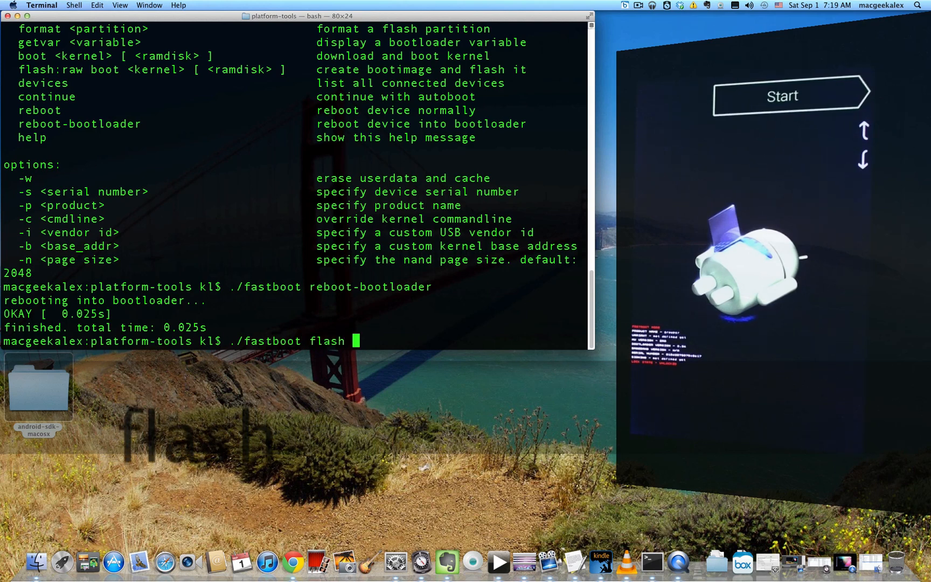
type("recover")
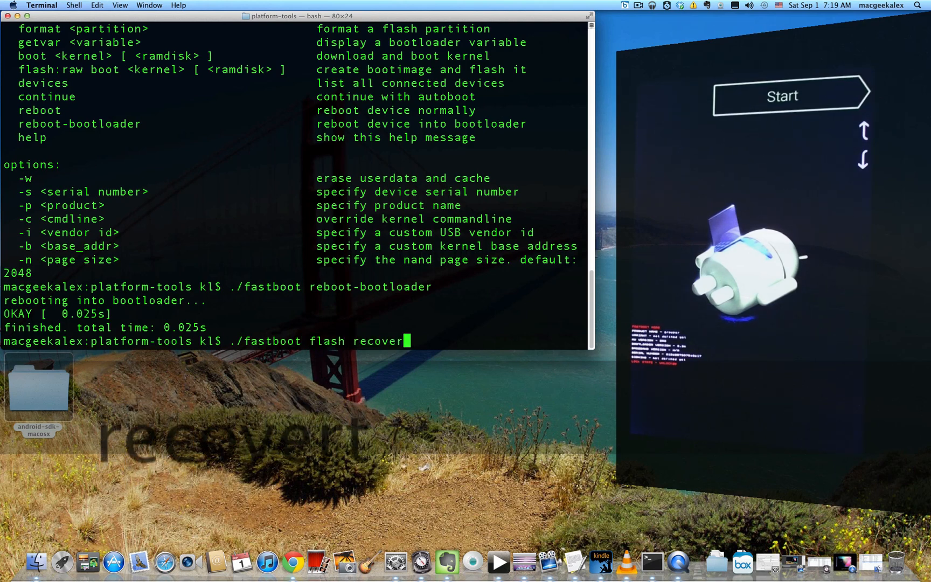
type("y")
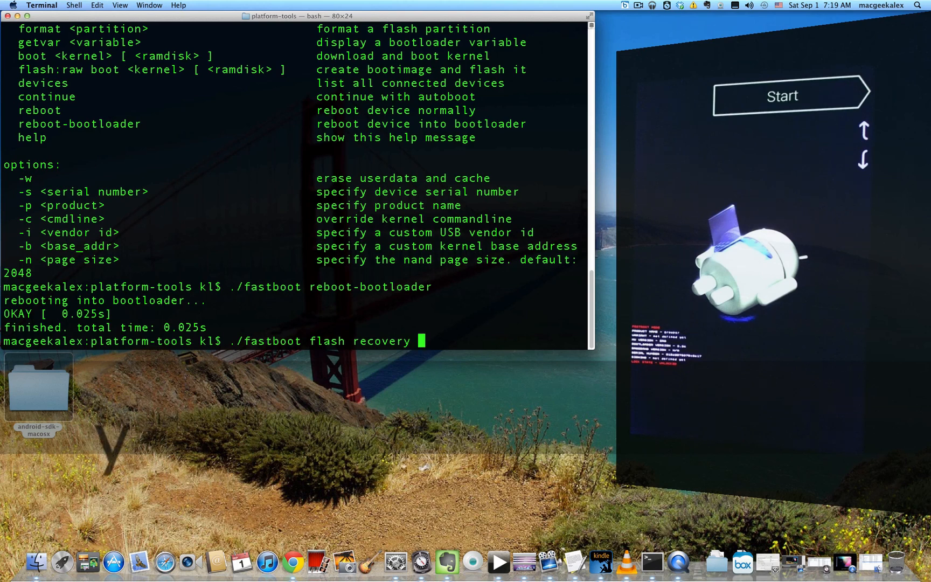
type("recovery-clockwork-touch-6.0.1.0-grouper.img")
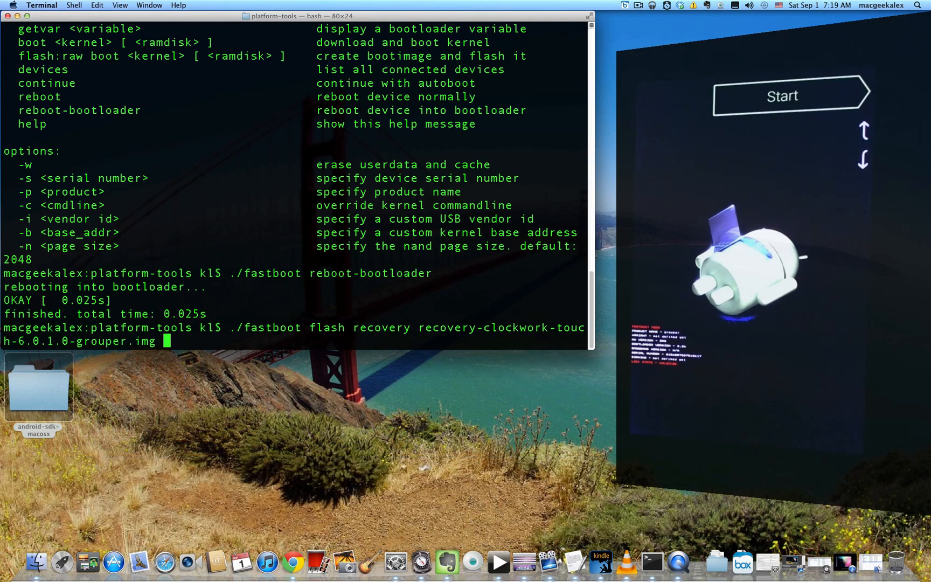
key("Return")
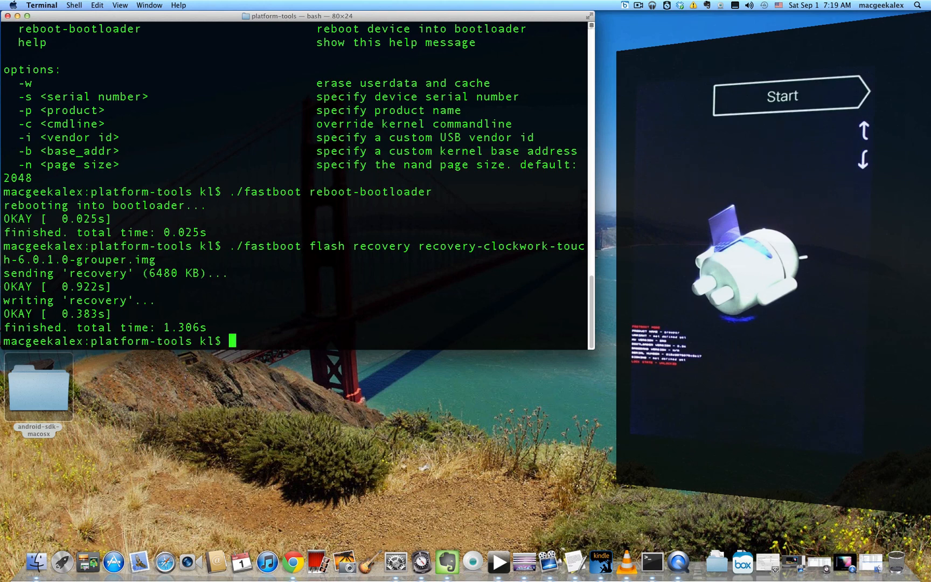
- Run ./fastboot reboot-bootloader again so the tablet can enter ClockworkMod recovery
type("/")
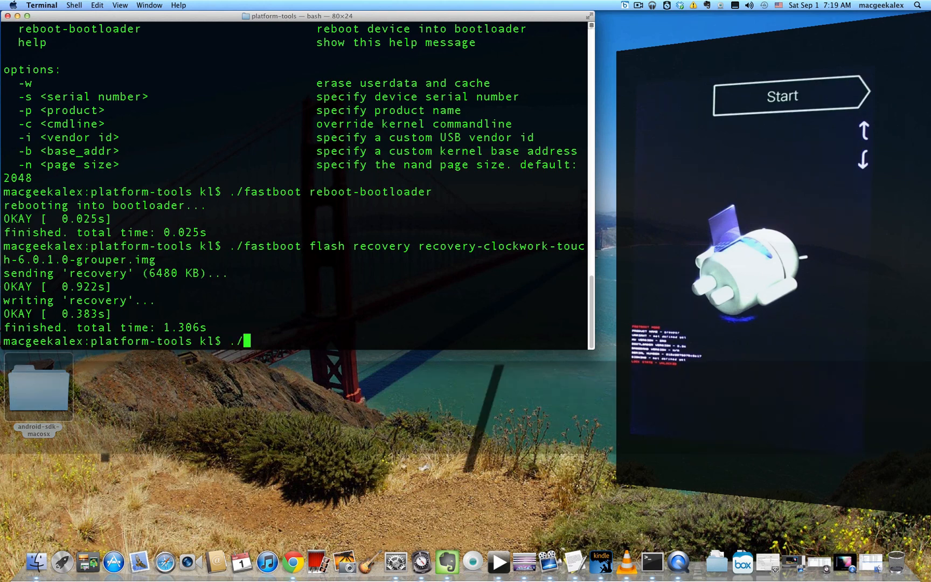
type("fastb")
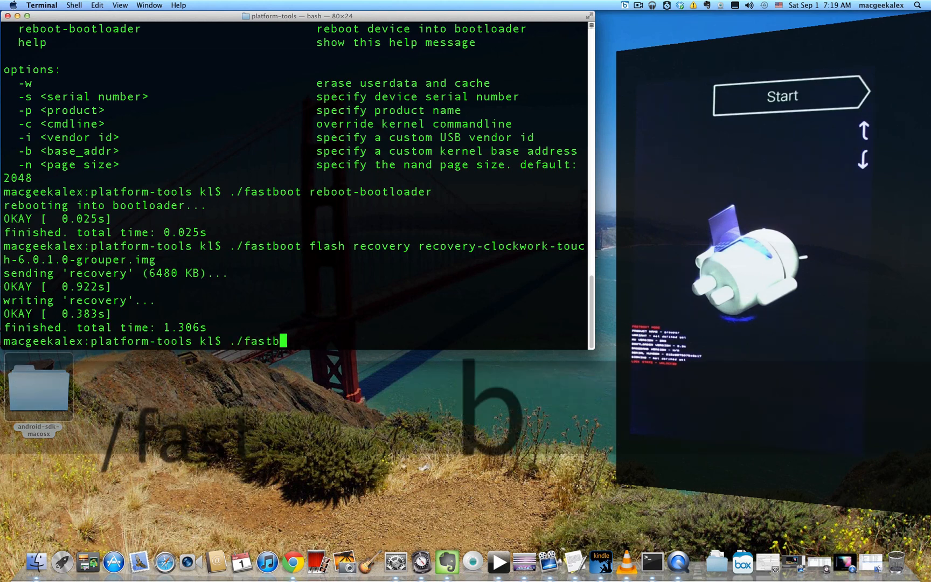
type("oot reboot-bootloader")
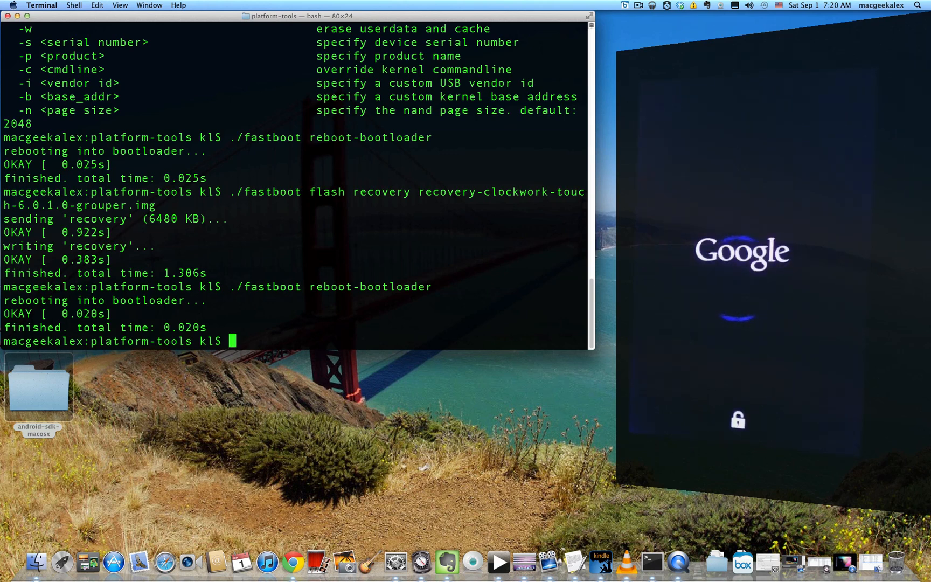
mouse_move(422, 205)
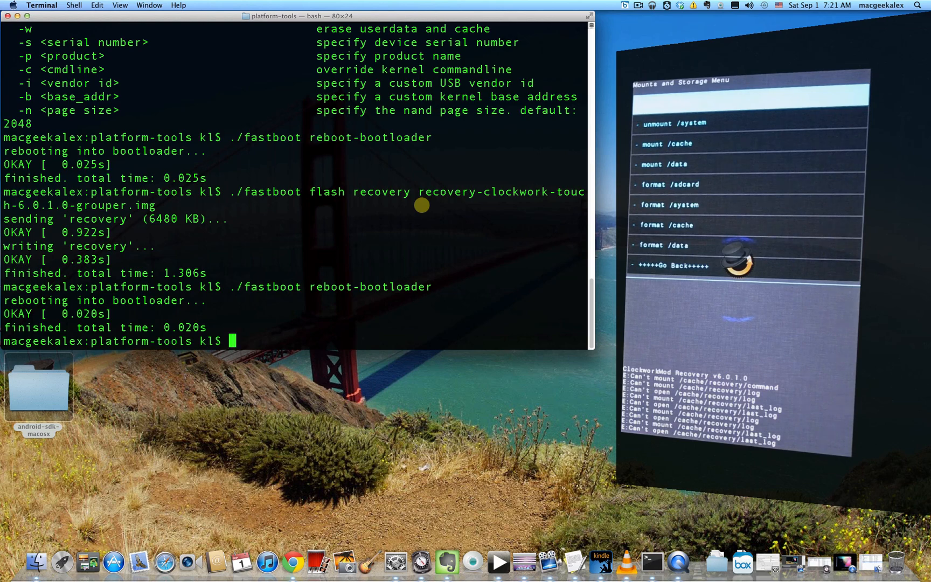
- Open an ./adb shell on the tablet and change into /system
type("./")
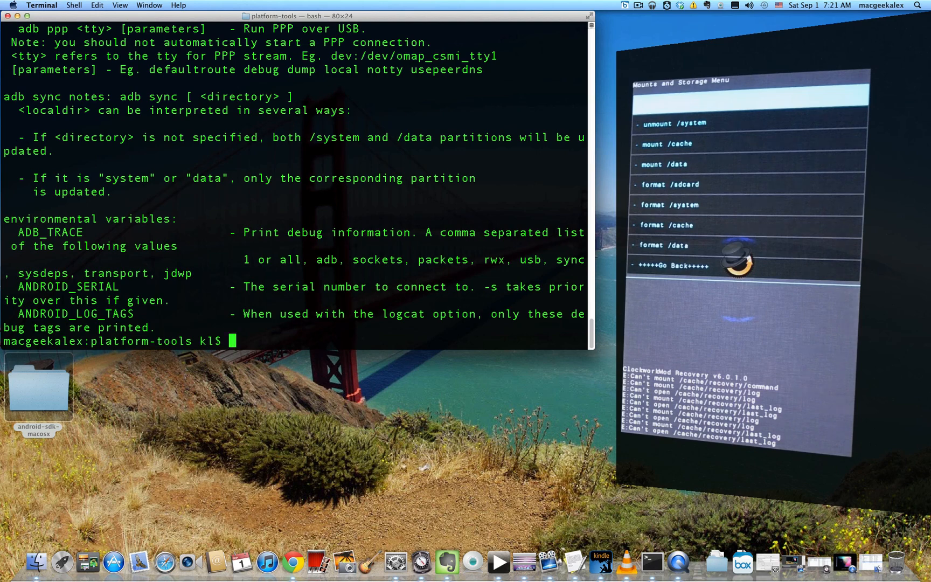
type("./")
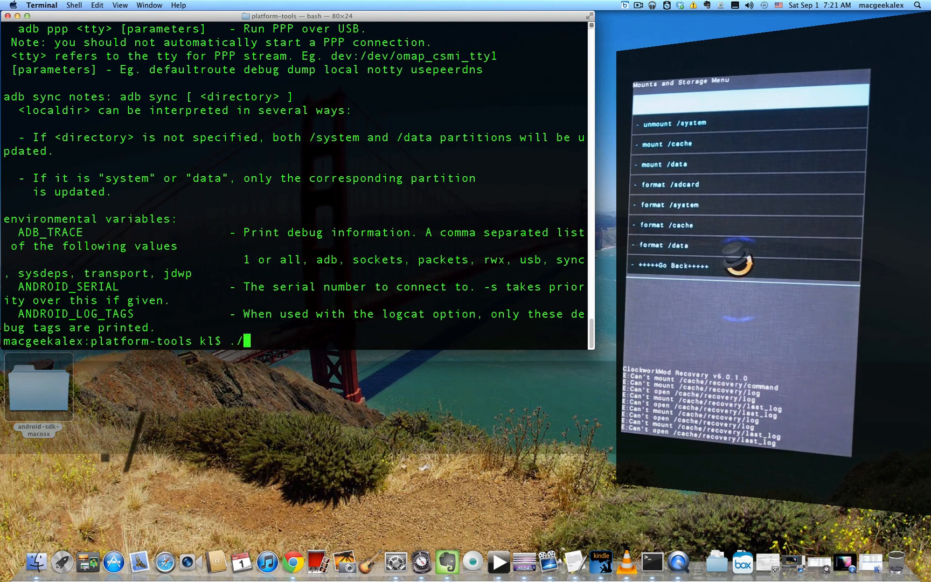
type("adb system")
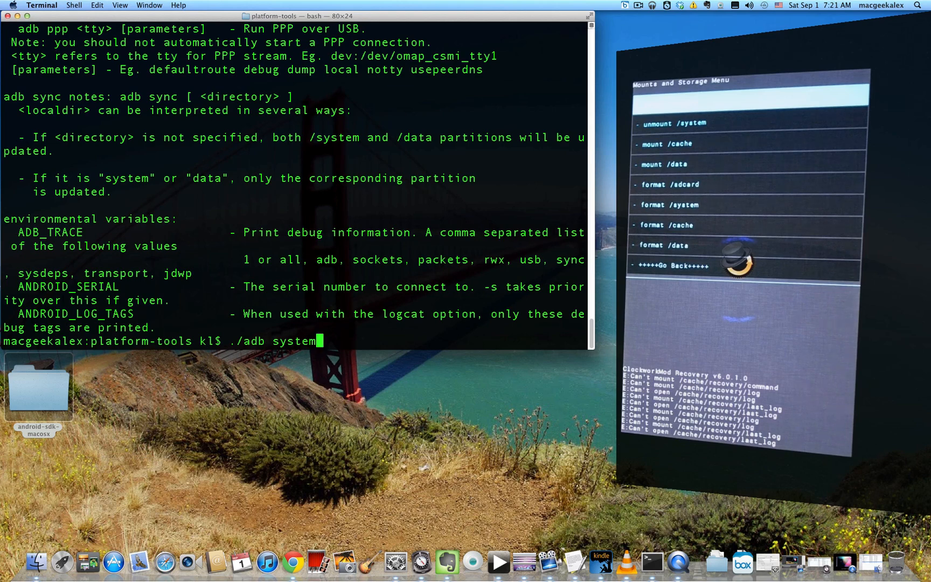
key("Backspace")
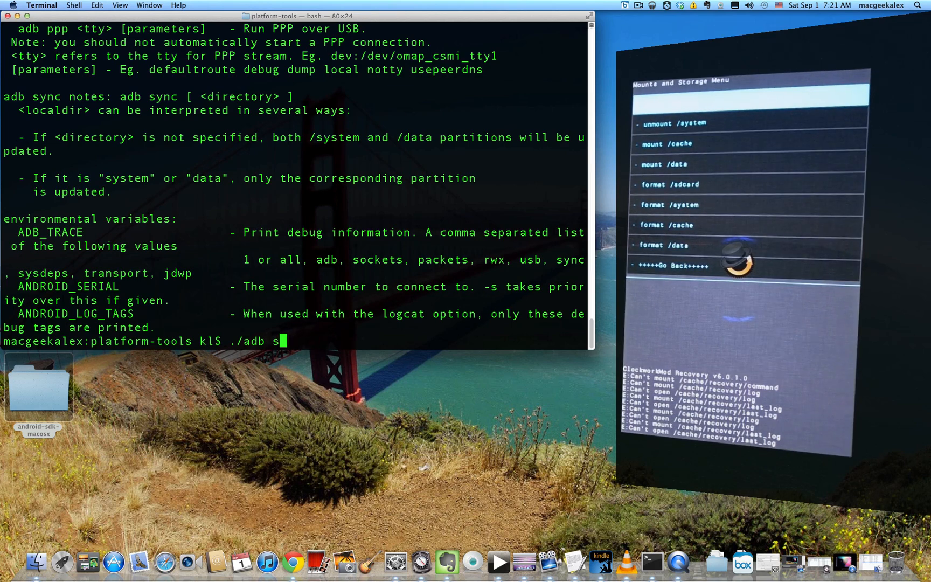
key("Return")
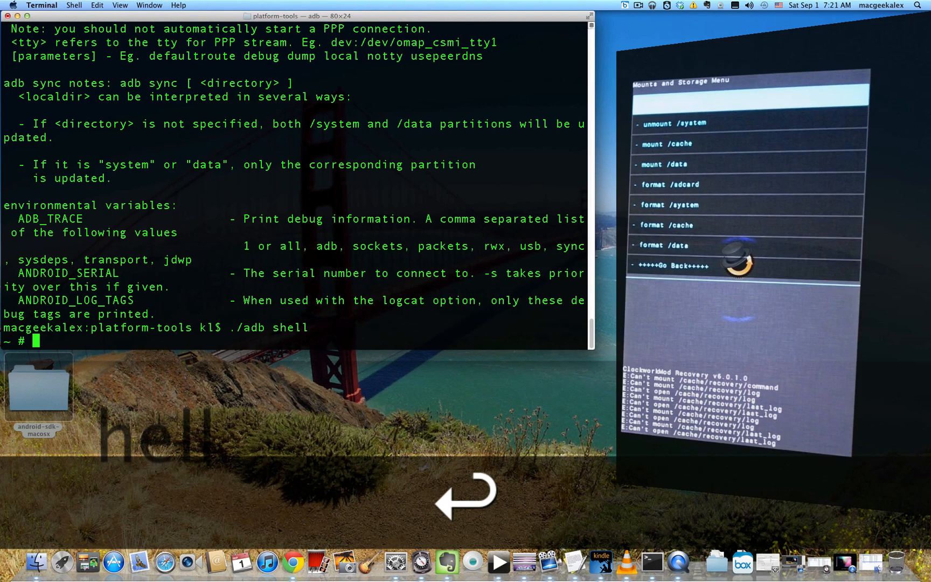
type("cd")
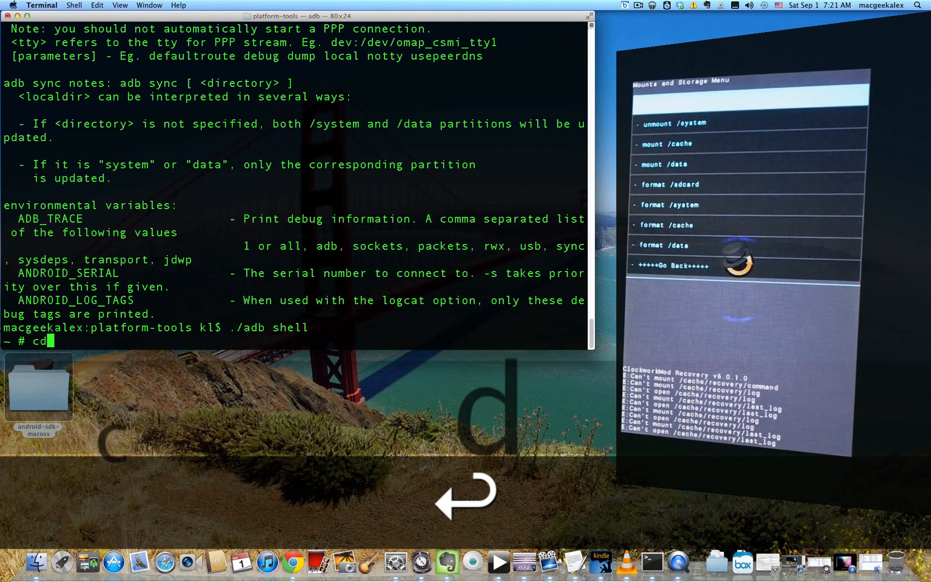
type("/")
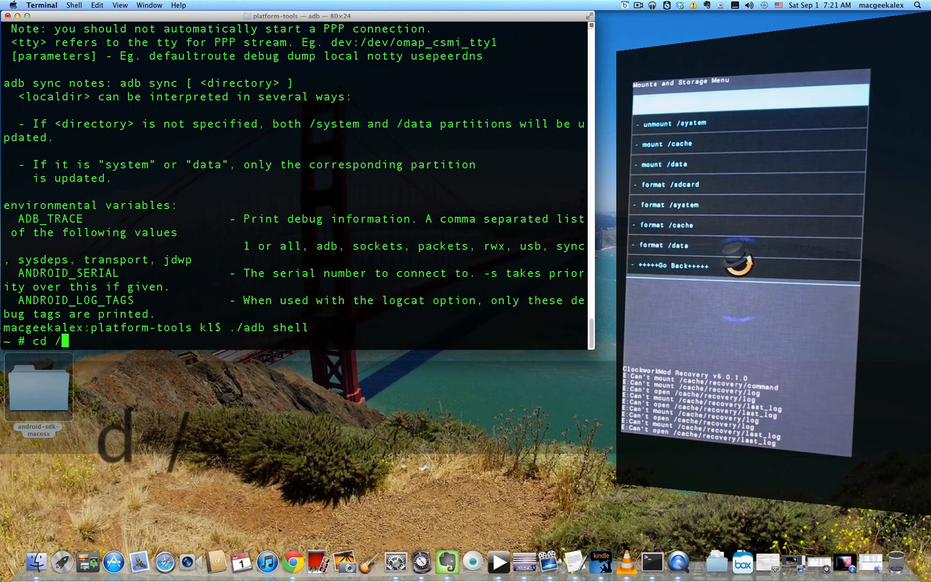
type("system")
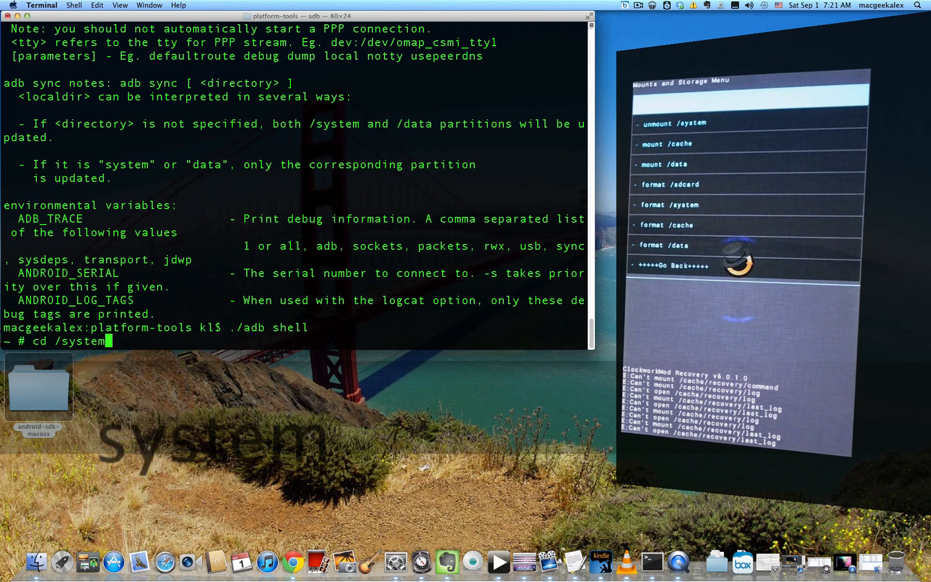
key("Return")
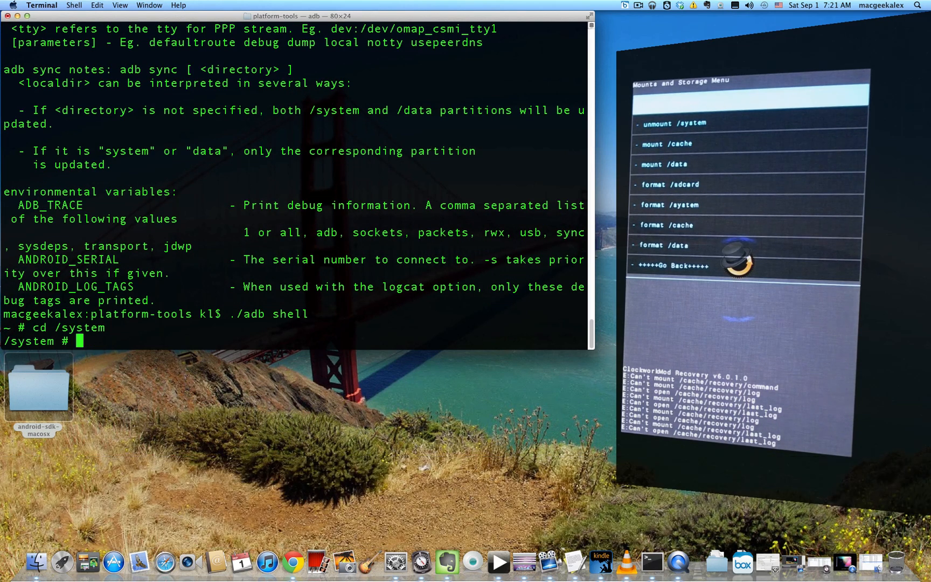
- Attempt mv recovery-from-boot.p recovery-from-boot.bak, which reports no such file
type("mv")
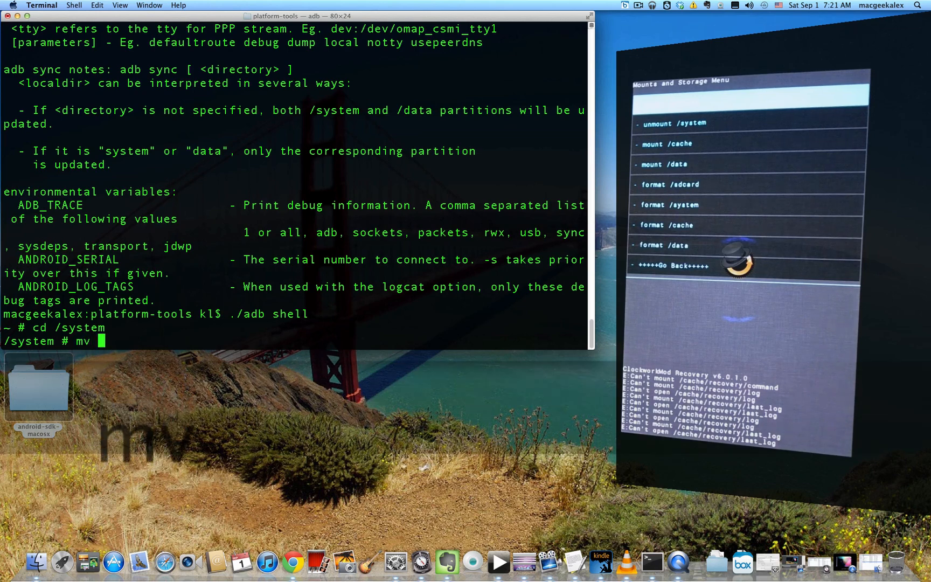
type("reco")
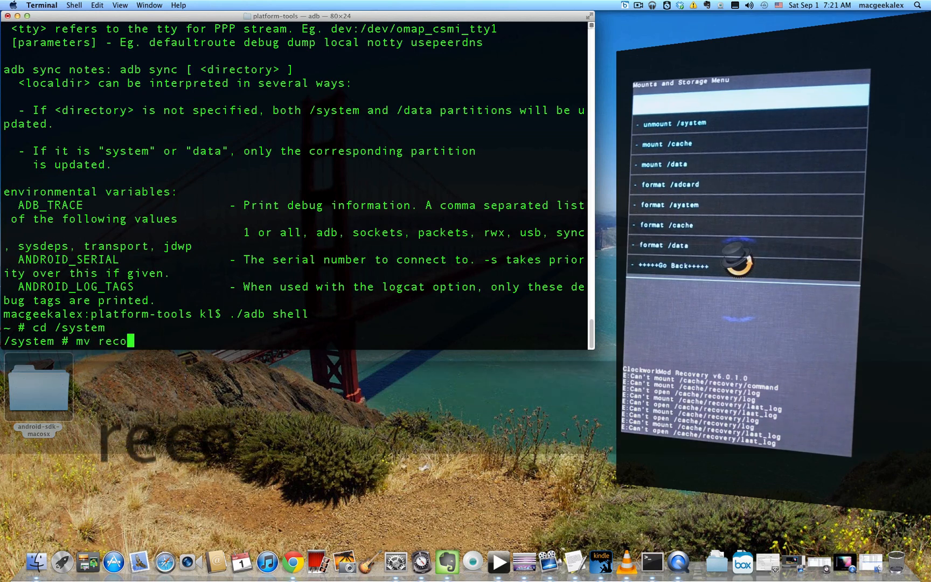
type("very-from-boot.b")
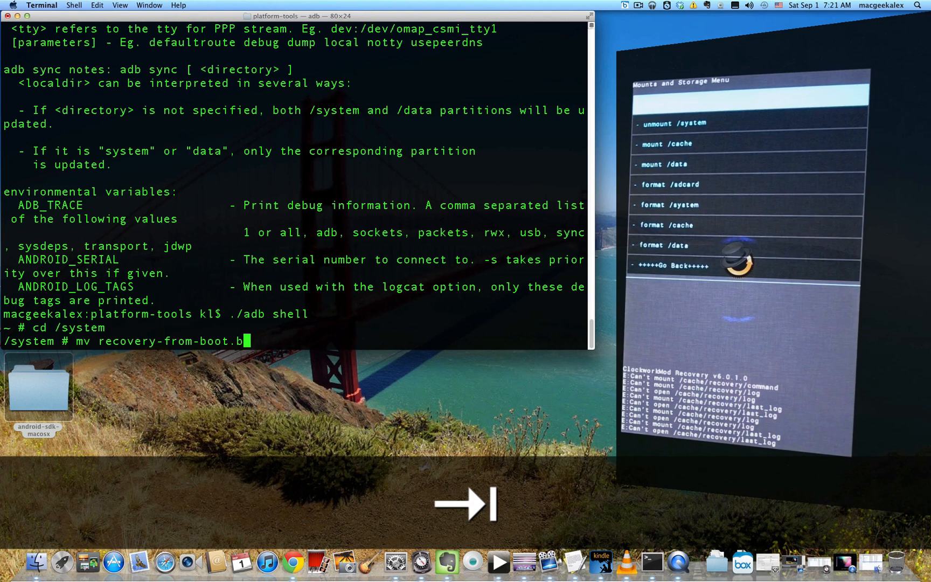
type("p")
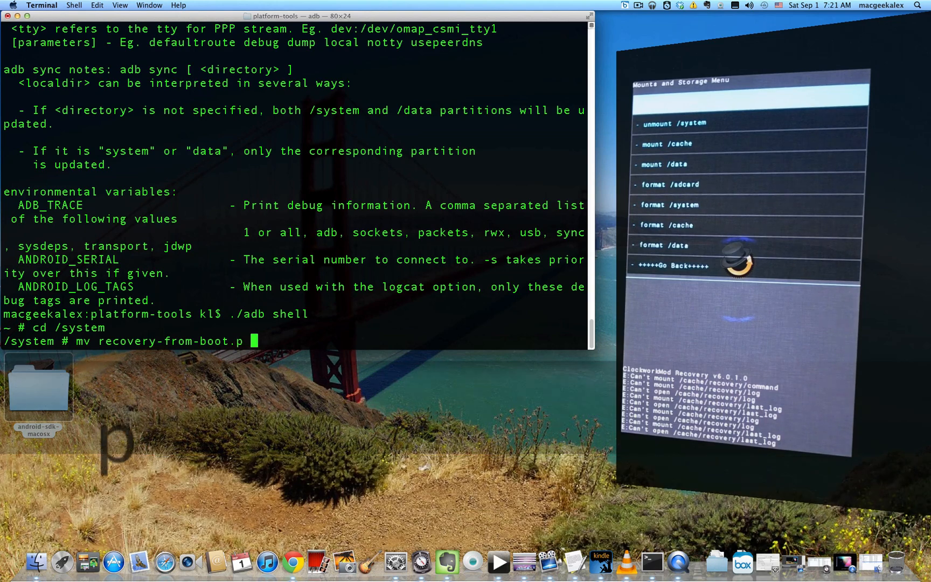
type("recovery-from-boot.bak")
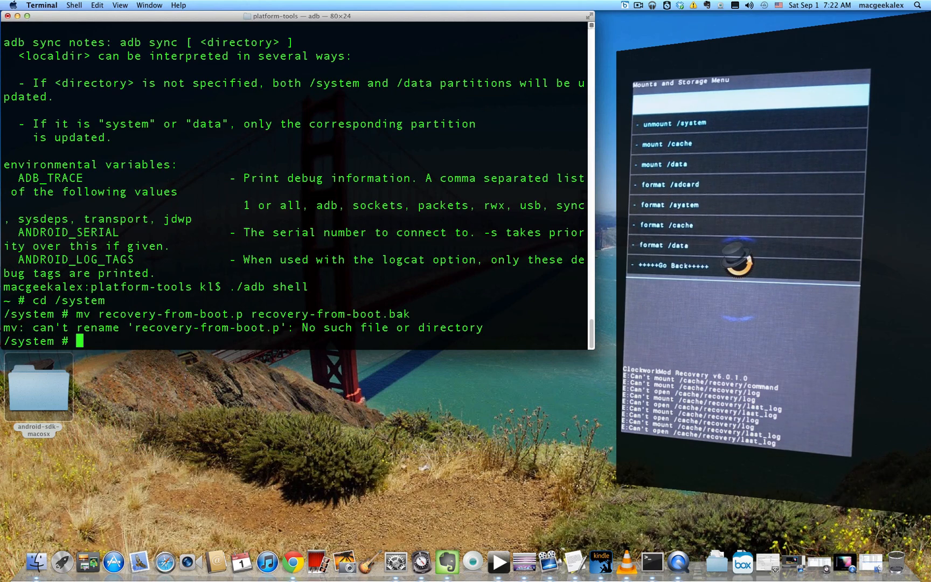
- Run cd / to leave /system, then exit the adb shell back to the Mac prompt
type("cd /")
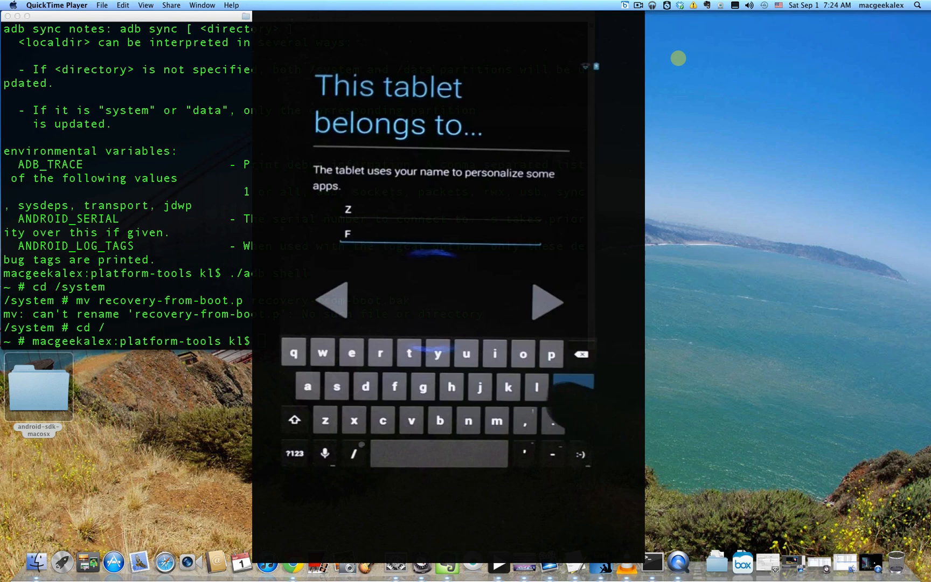
- Advance the tablet past owner name, Google services and Setup complete to the home screen
left_click(543, 301)
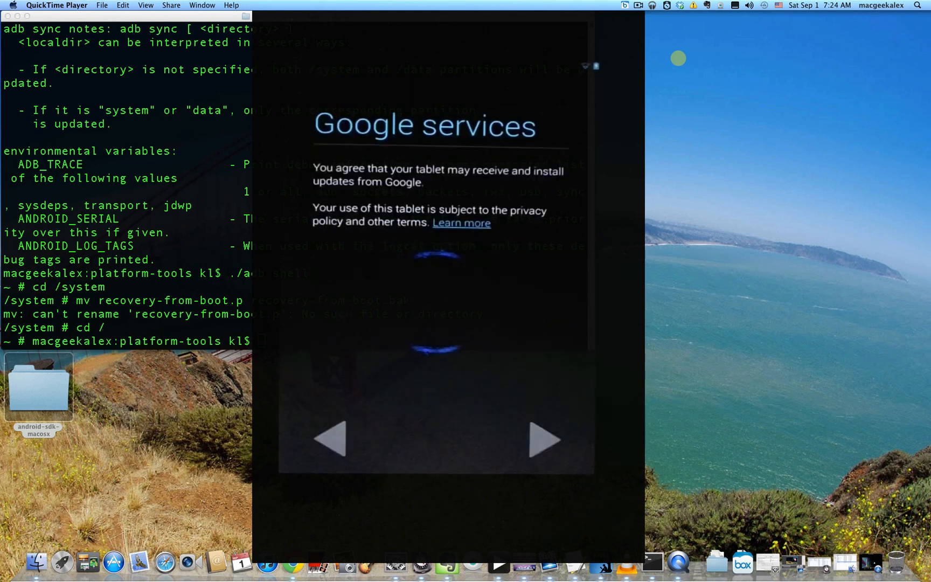
left_click(541, 439)
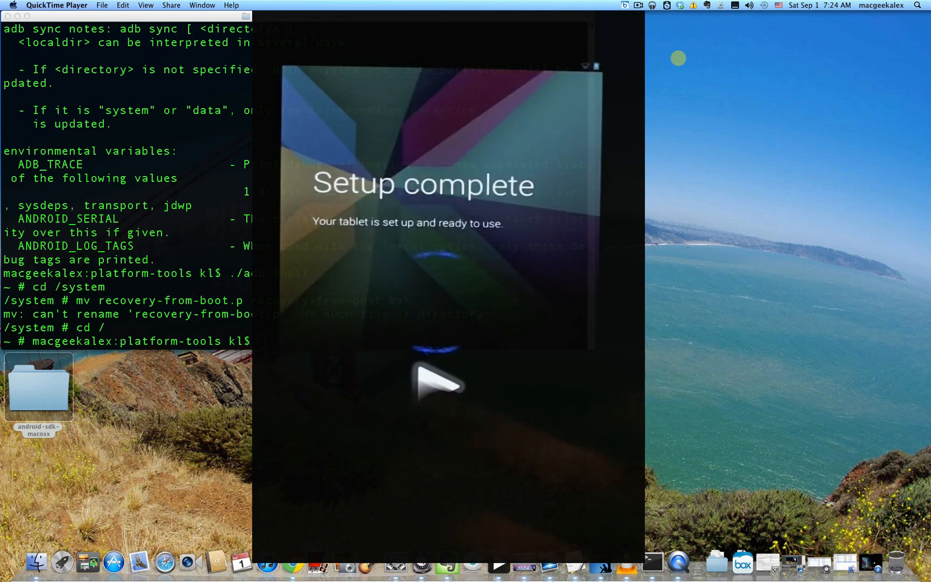
left_click(439, 385)
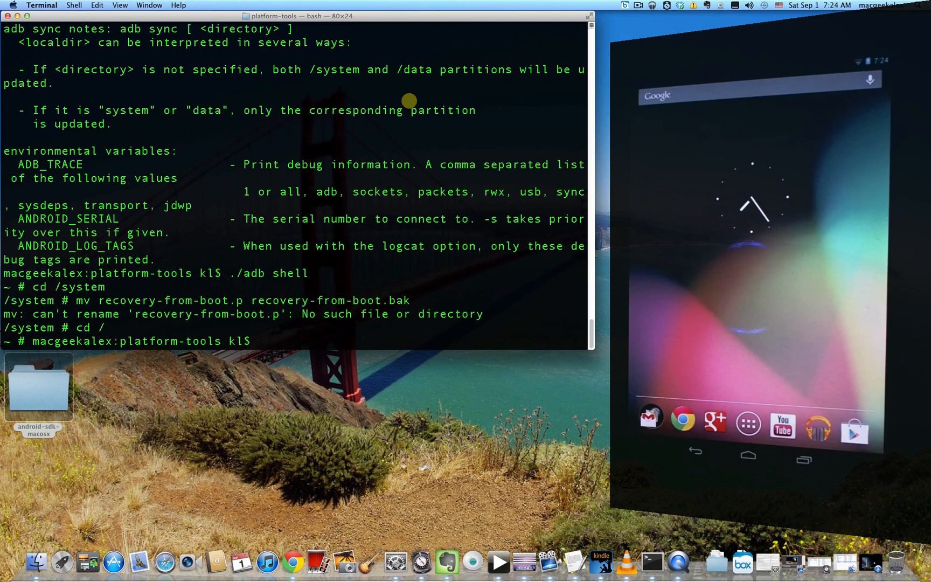
- Run clear so only the platform-tools prompt remains
type("clear")
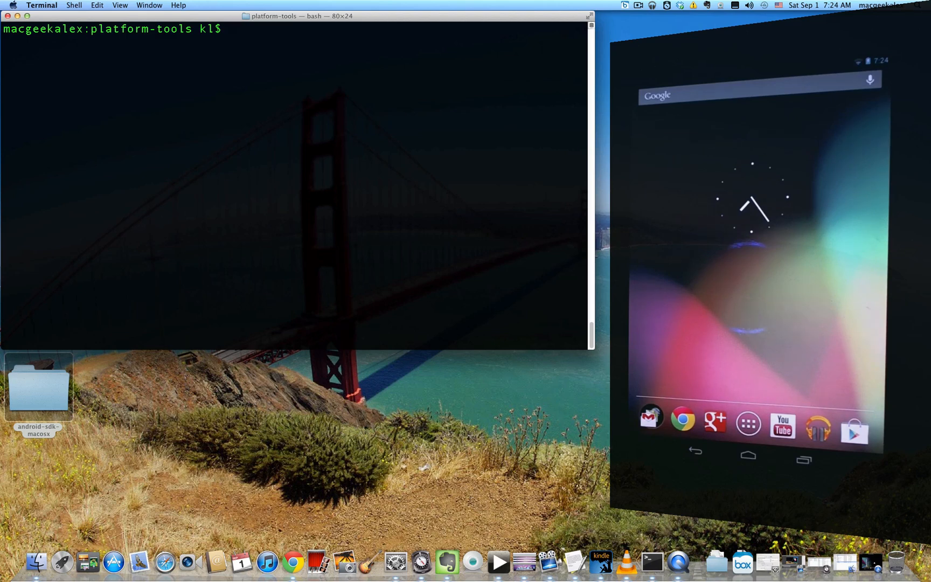
key("ctrl+space")
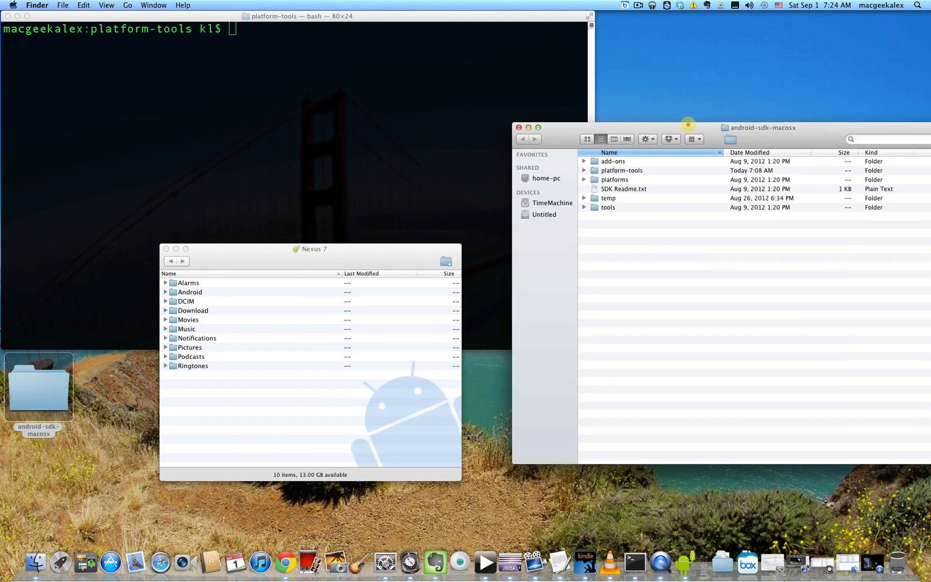
- Copy the CWM-SuperSU zip to the Nexus 7 and enable USB debugging in Developer options
double_click(621, 170)
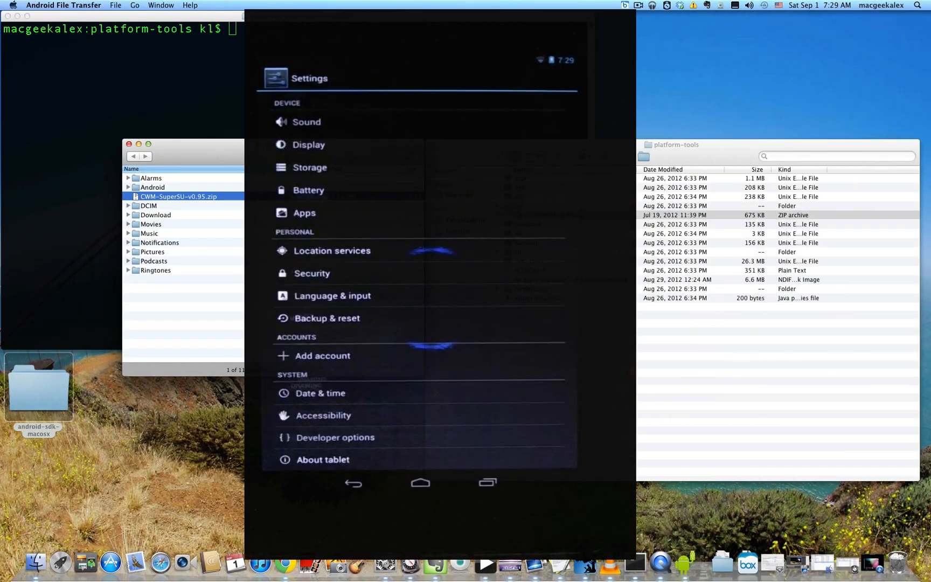
left_click(335, 438)
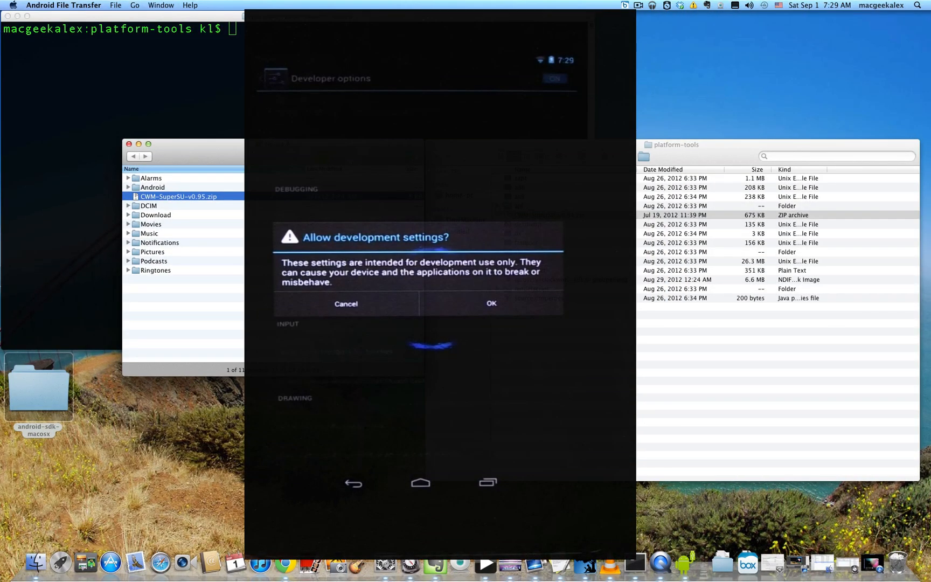
left_click(490, 303)
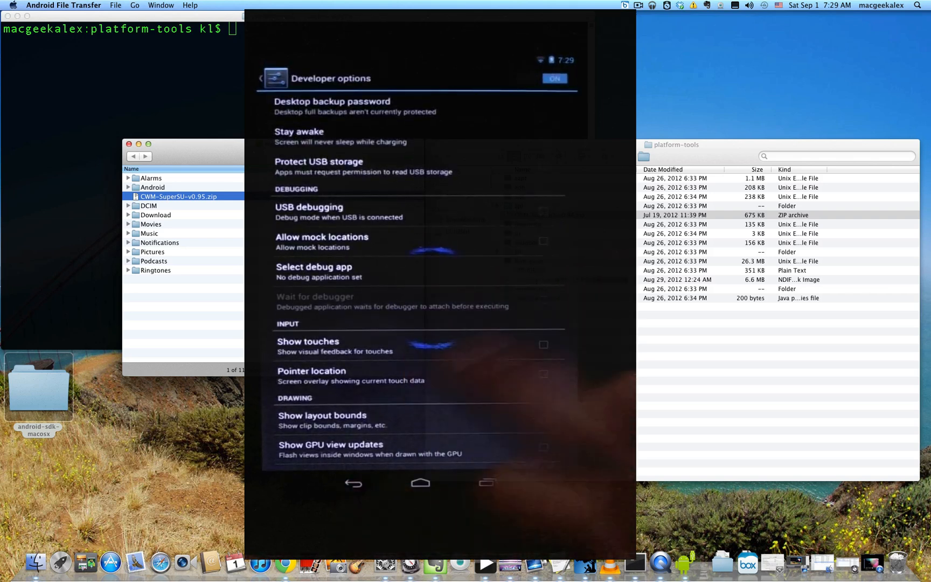
left_click(308, 207)
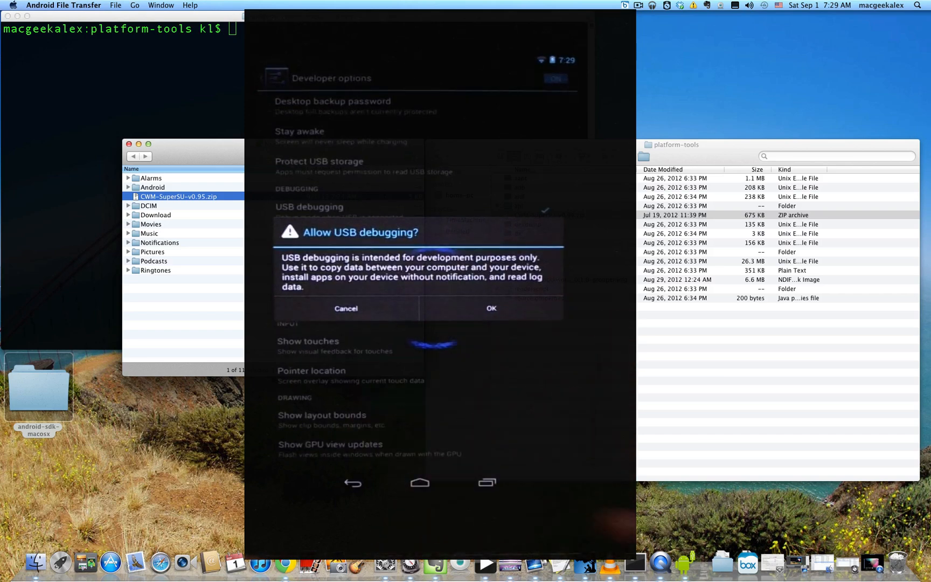
left_click(490, 308)
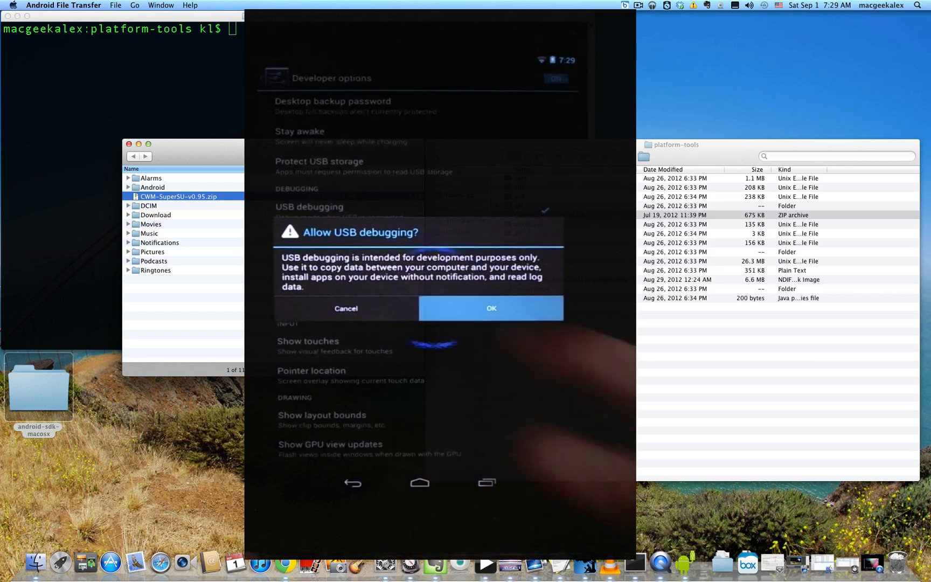
left_click(490, 308)
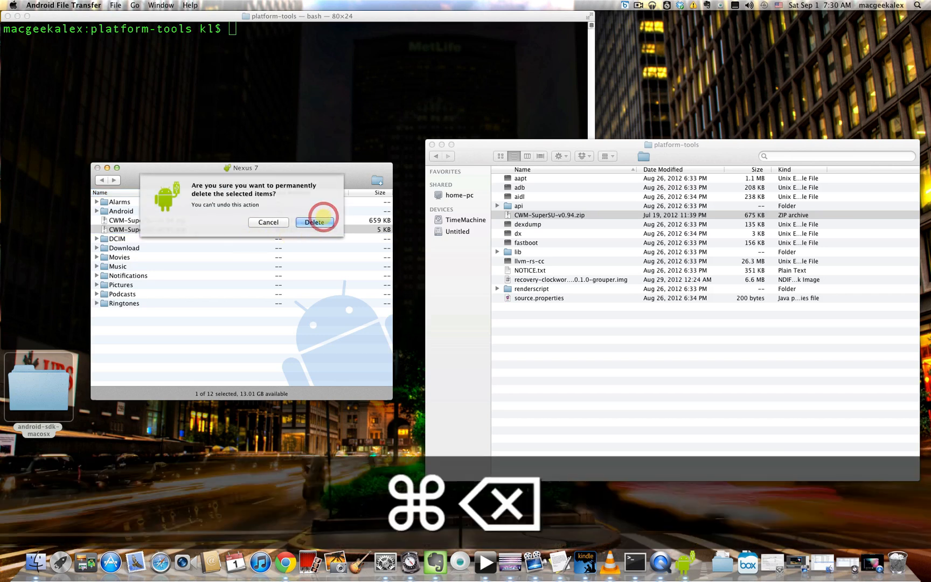
- Permanently delete the extra SuperSU file, leaving only CWM-SuperSU-v0.94.zip on the tablet
left_click(312, 222)
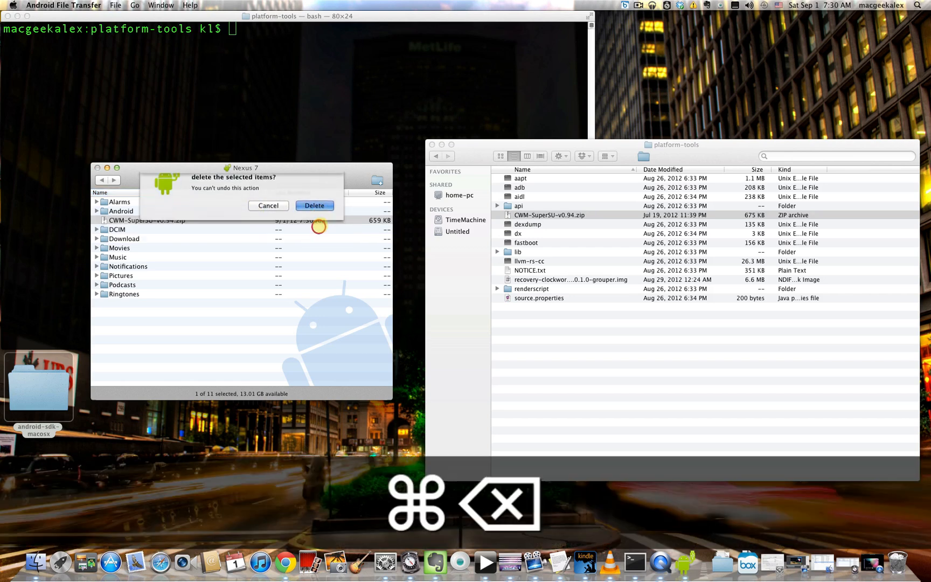
left_click(314, 205)
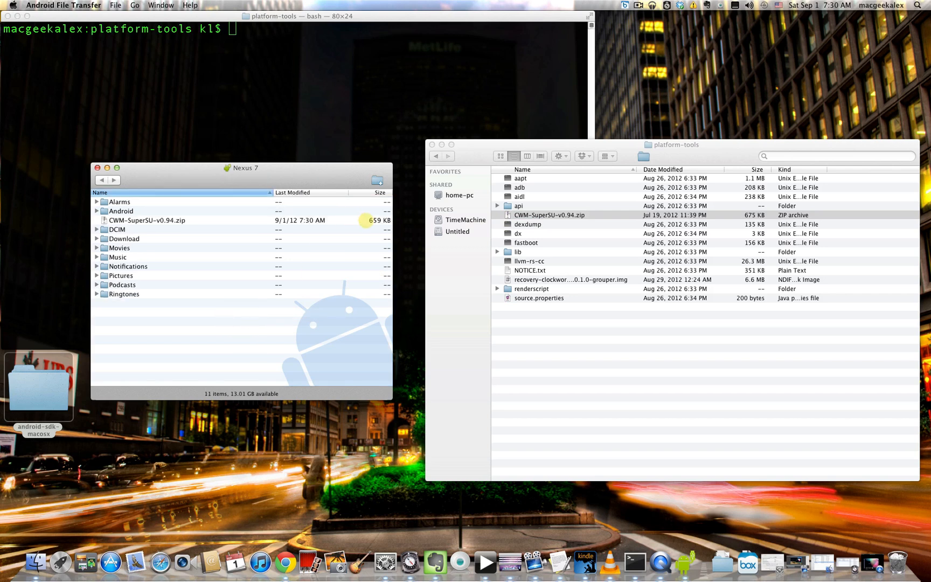
left_click(147, 219)
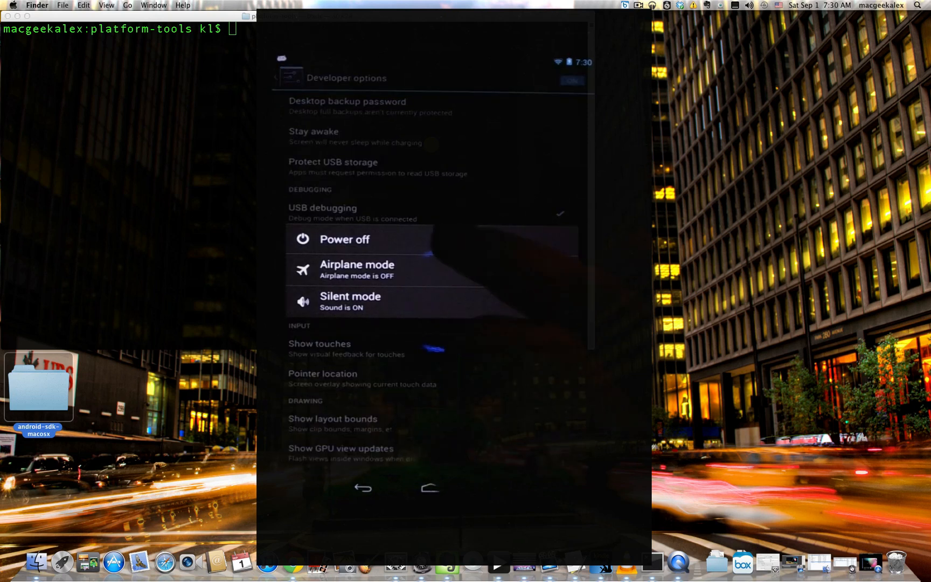
- Power off the Nexus 7 so the SuperSU zip can be flashed from recovery
left_click(345, 239)
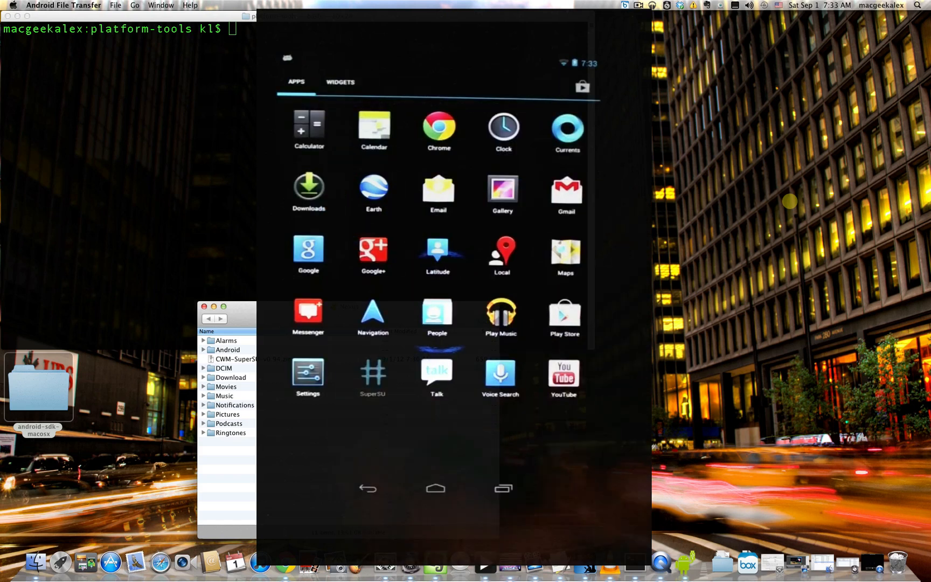
- Launch SuperSU from the app drawer, then show the empty recent-apps list
left_click(373, 376)
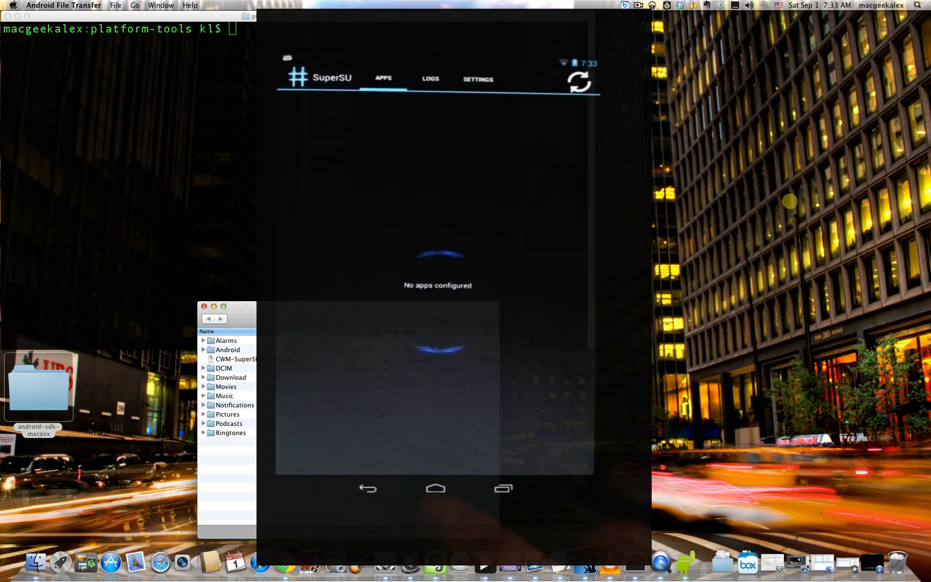
left_click(502, 488)
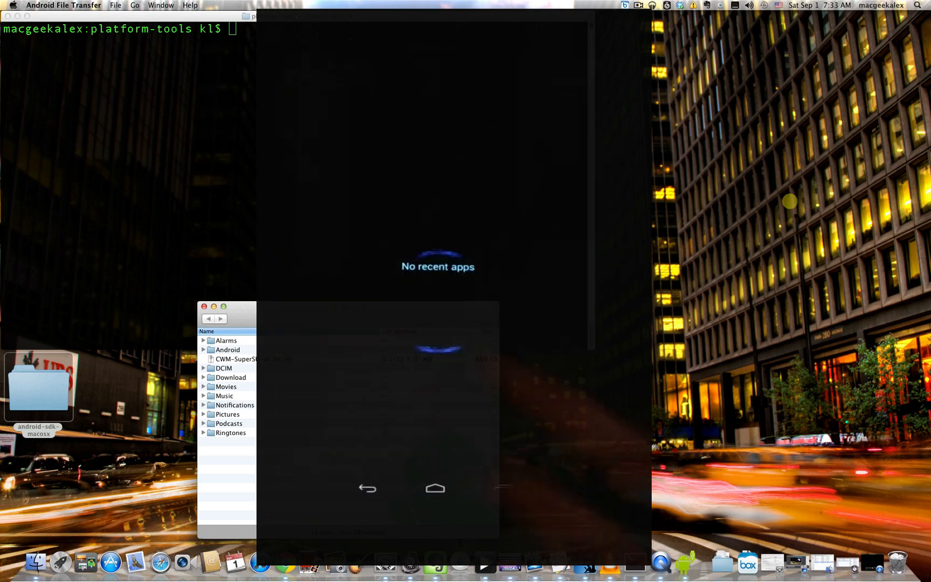